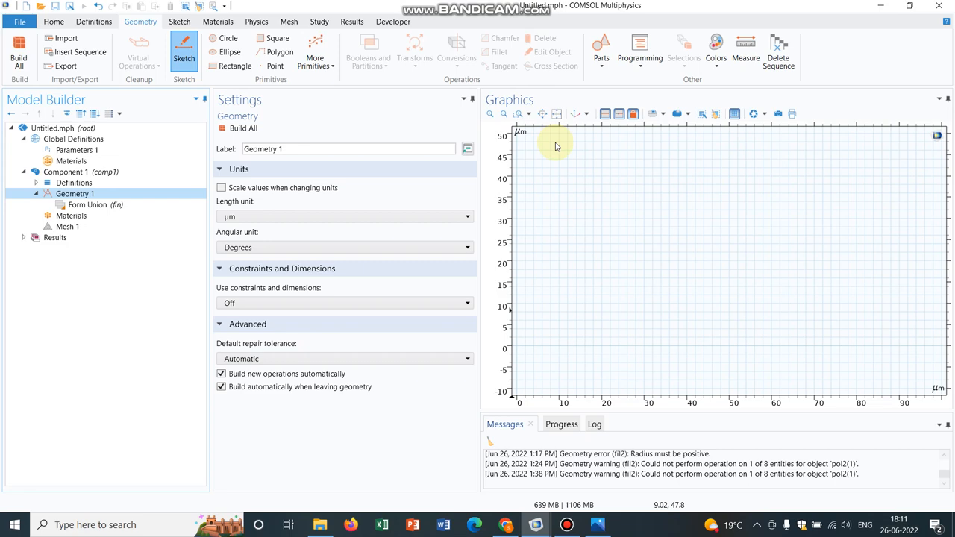
{"action": "mouse_move", "coordinate": [584, 309]}
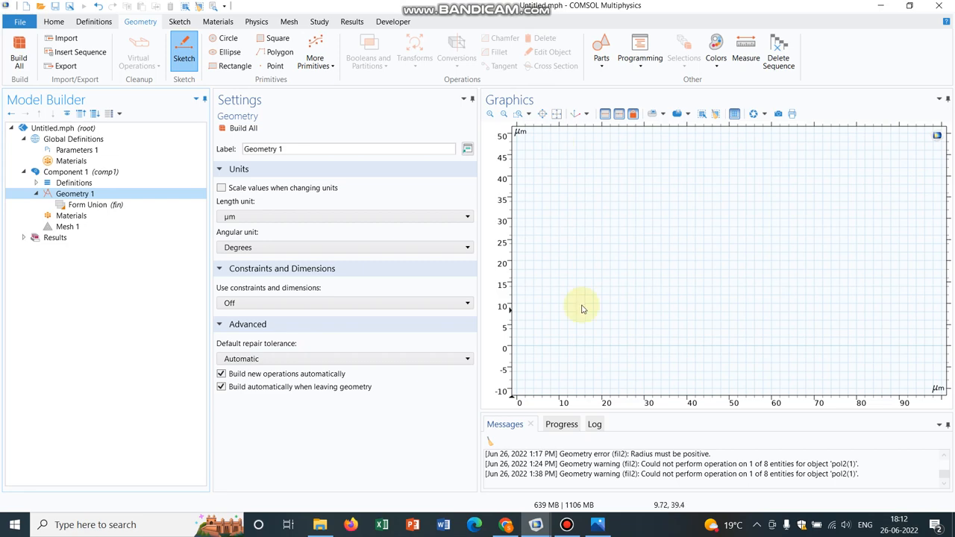
{"action": "mouse_move", "coordinate": [597, 525]}
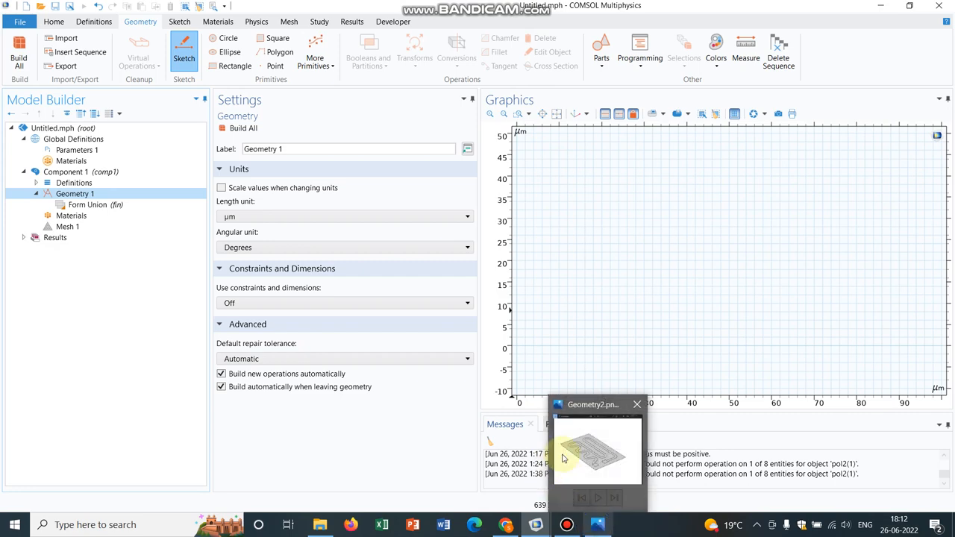
Step: Add a Rectangle feature to Geometry 1 from its right-click menu, after checking the reference image
{"action": "left_click", "coordinate": [594, 454]}
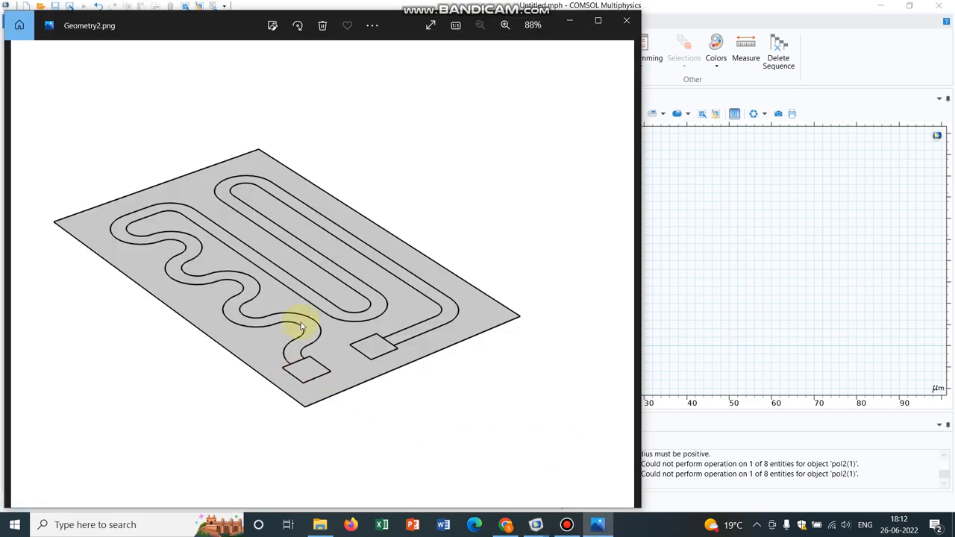
{"action": "mouse_move", "coordinate": [187, 270]}
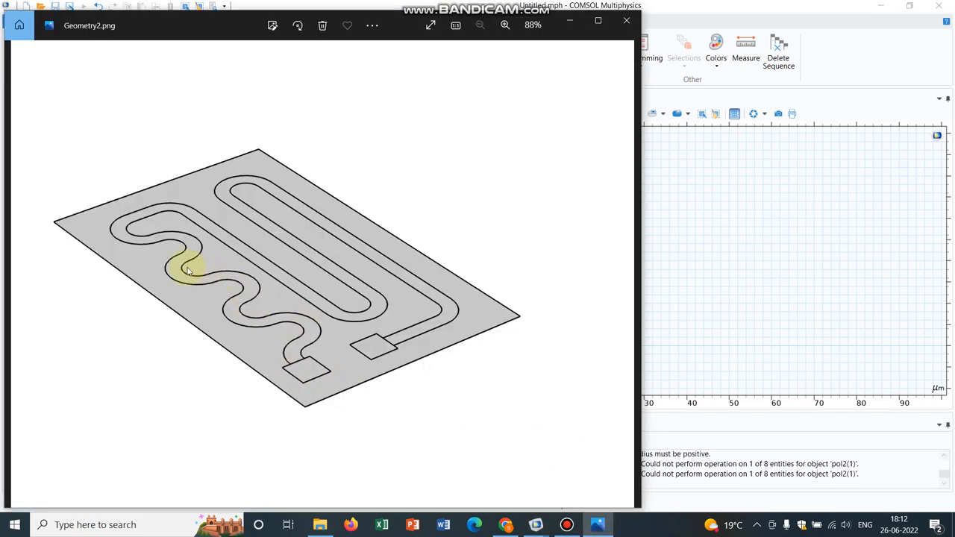
{"action": "mouse_move", "coordinate": [284, 289]}
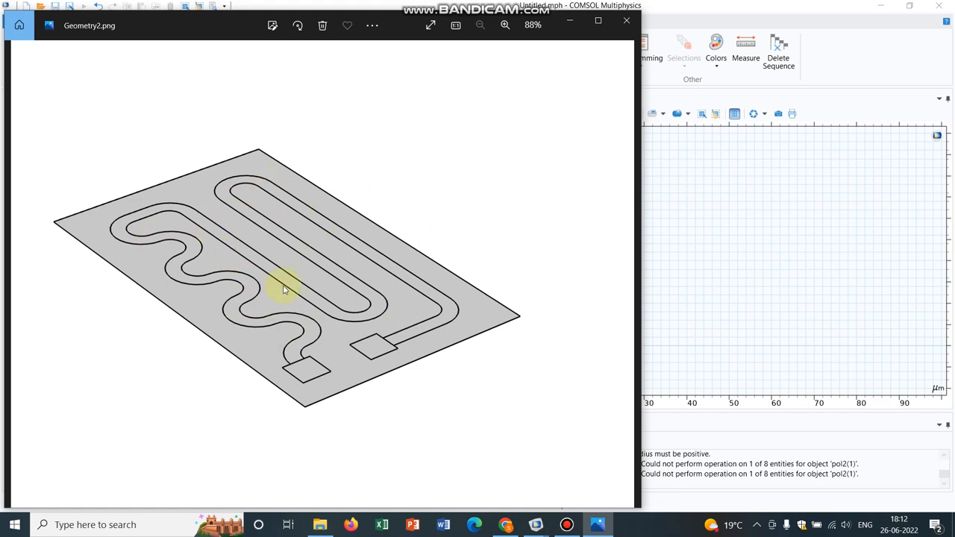
{"action": "mouse_move", "coordinate": [326, 299]}
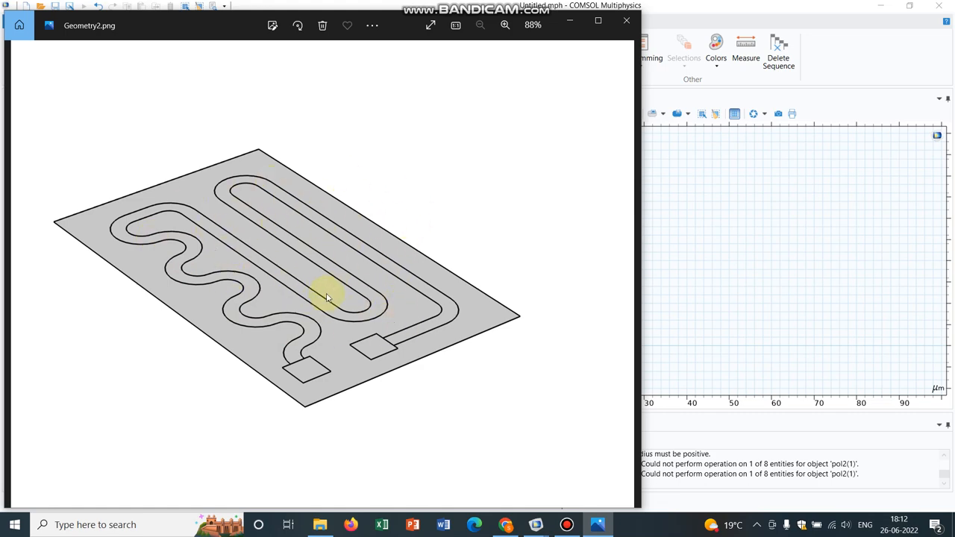
{"action": "mouse_move", "coordinate": [242, 313]}
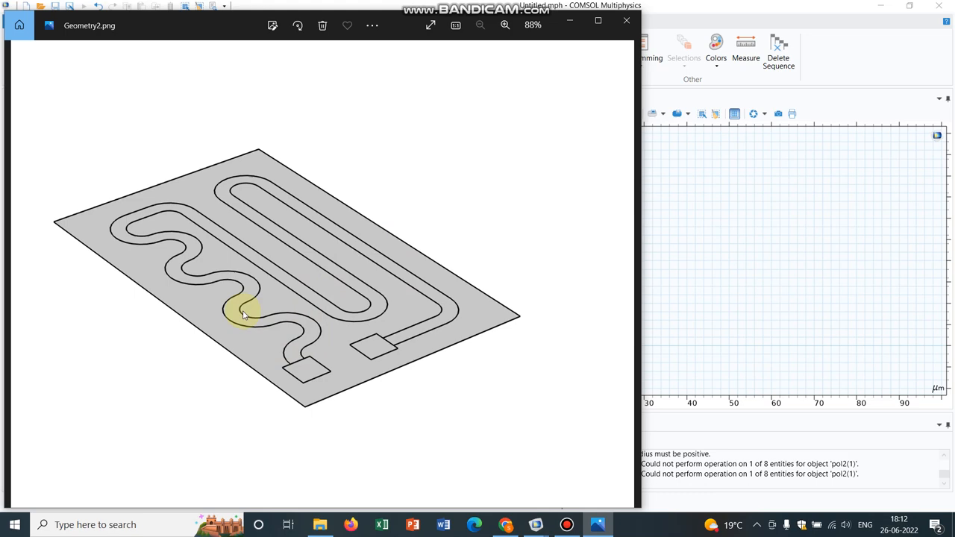
{"action": "mouse_move", "coordinate": [183, 235]}
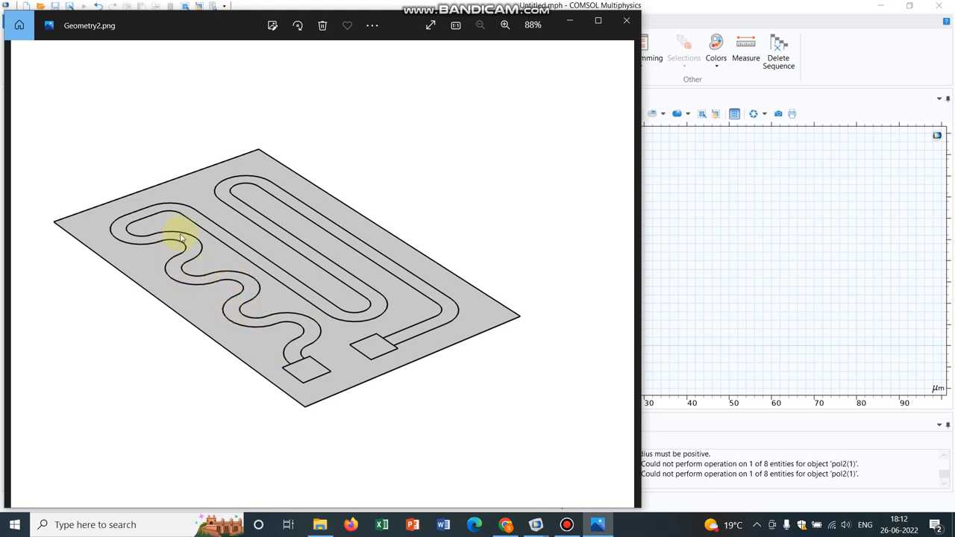
{"action": "mouse_move", "coordinate": [257, 346]}
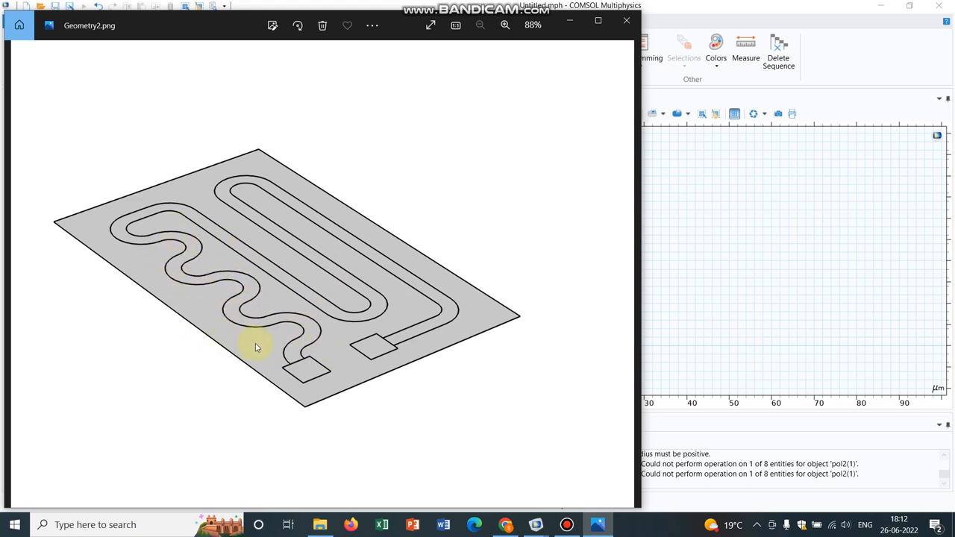
{"action": "mouse_move", "coordinate": [321, 366]}
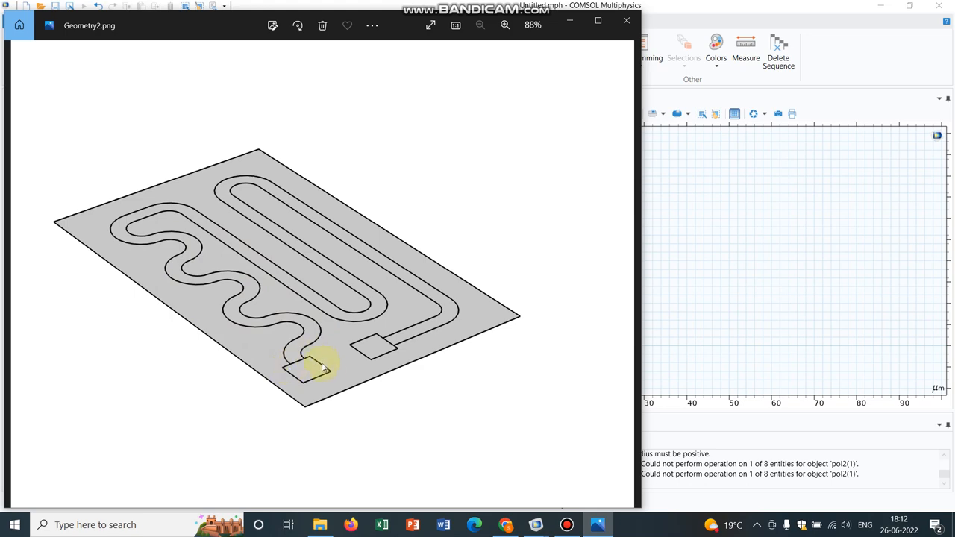
{"action": "mouse_move", "coordinate": [385, 287]}
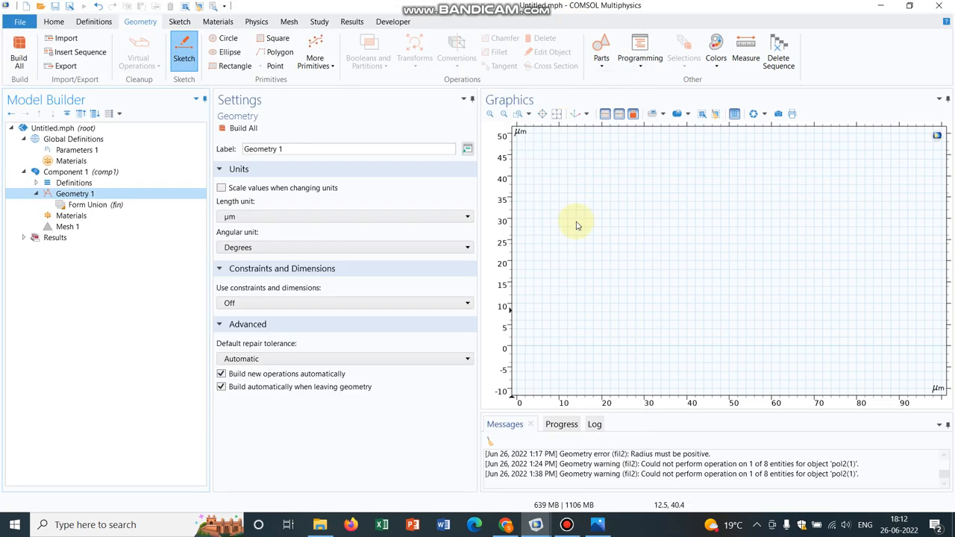
{"action": "left_click", "coordinate": [74, 194]}
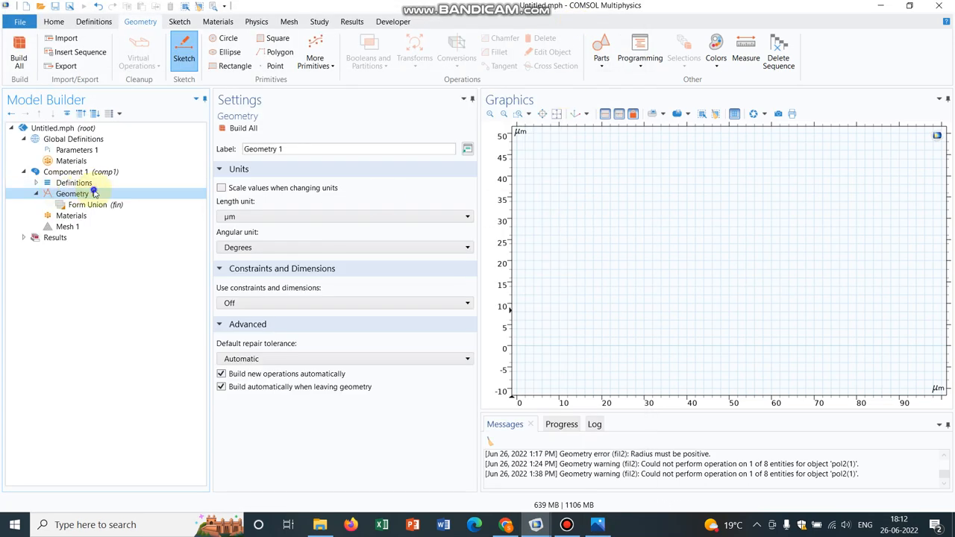
{"action": "right_click", "coordinate": [72, 194]}
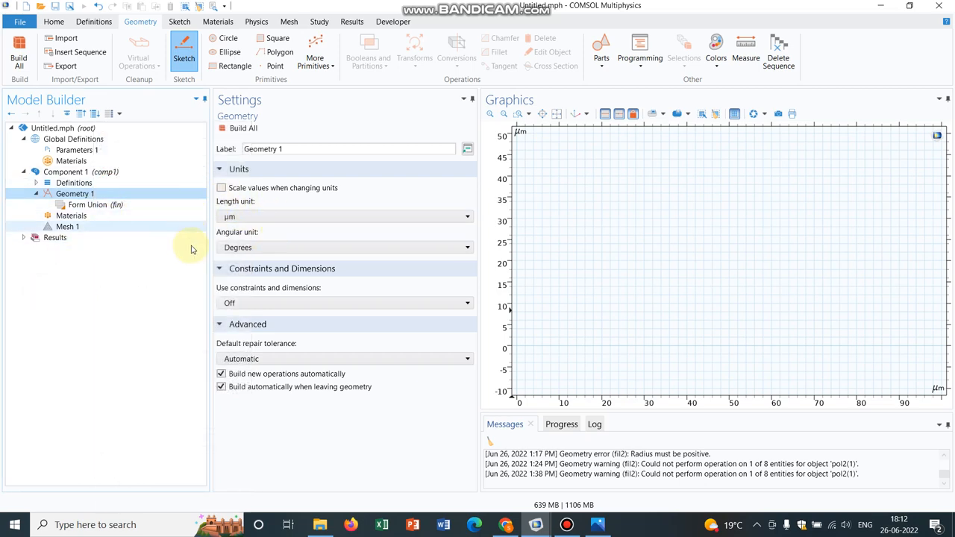
{"action": "mouse_move", "coordinate": [209, 252]}
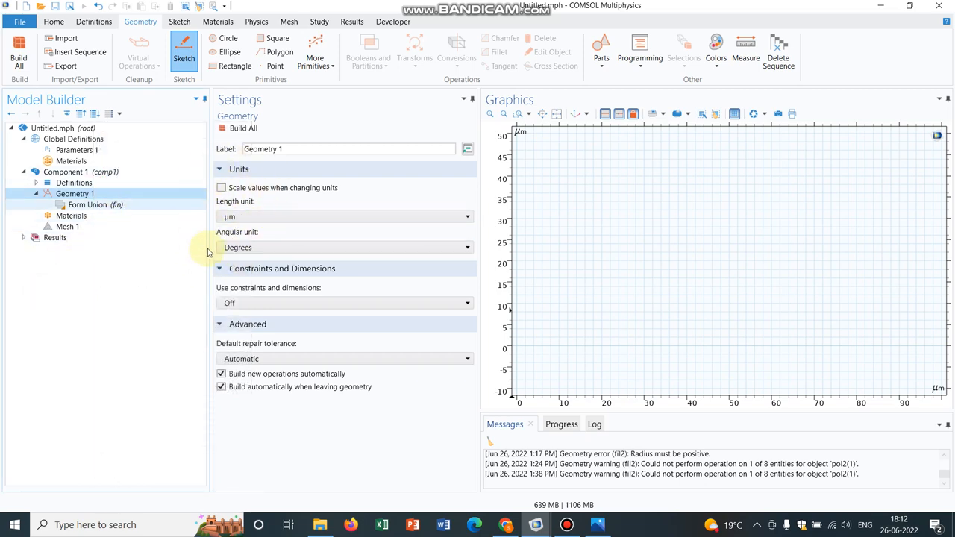
{"action": "right_click", "coordinate": [75, 195]}
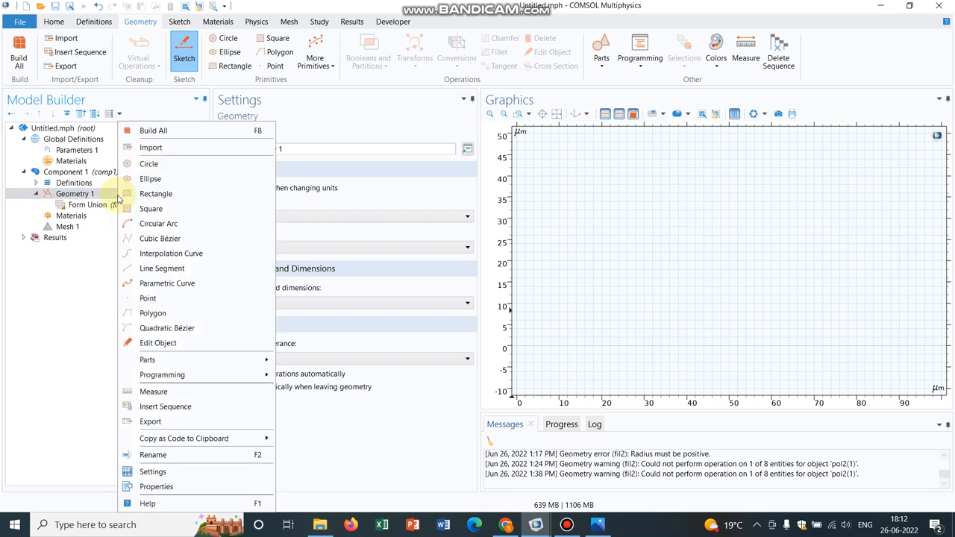
{"action": "left_click", "coordinate": [156, 194]}
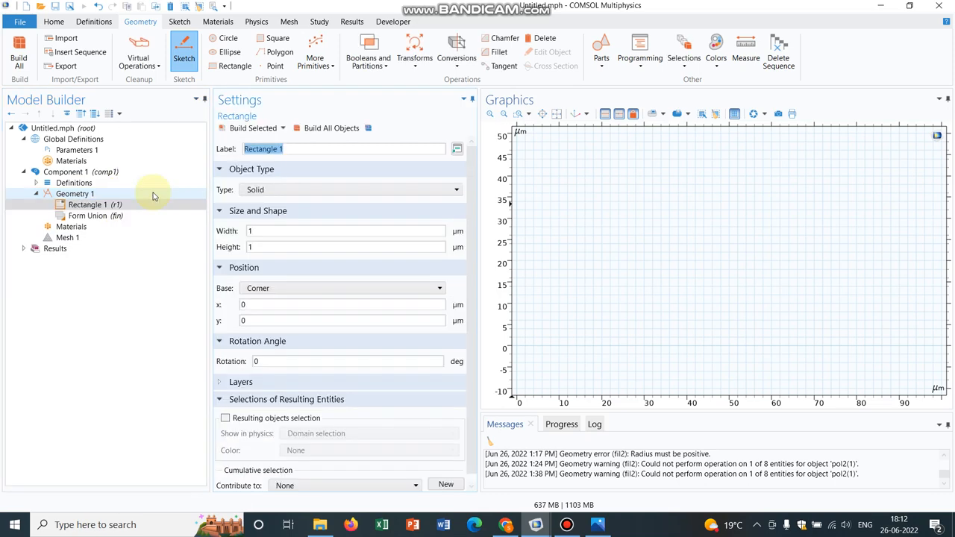
{"action": "mouse_move", "coordinate": [594, 526]}
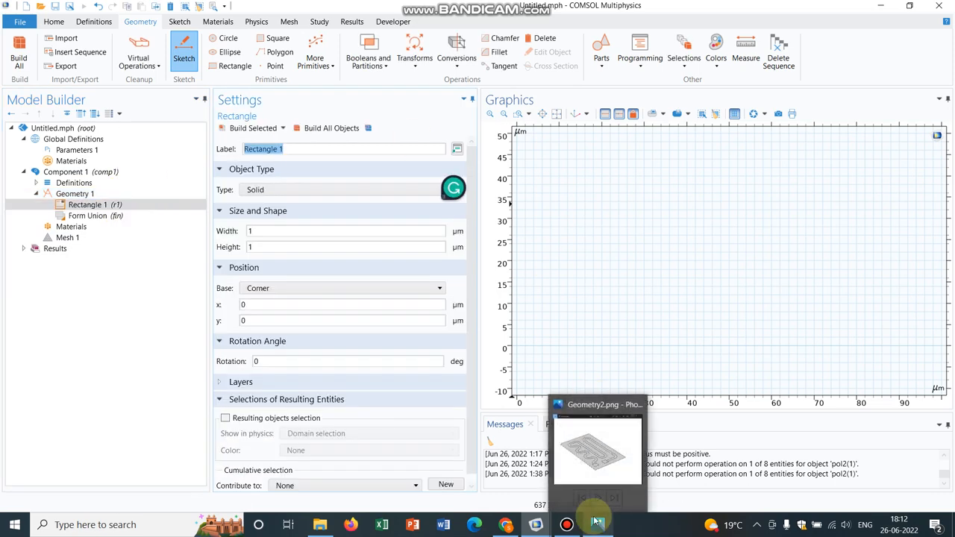
{"action": "left_click", "coordinate": [597, 448]}
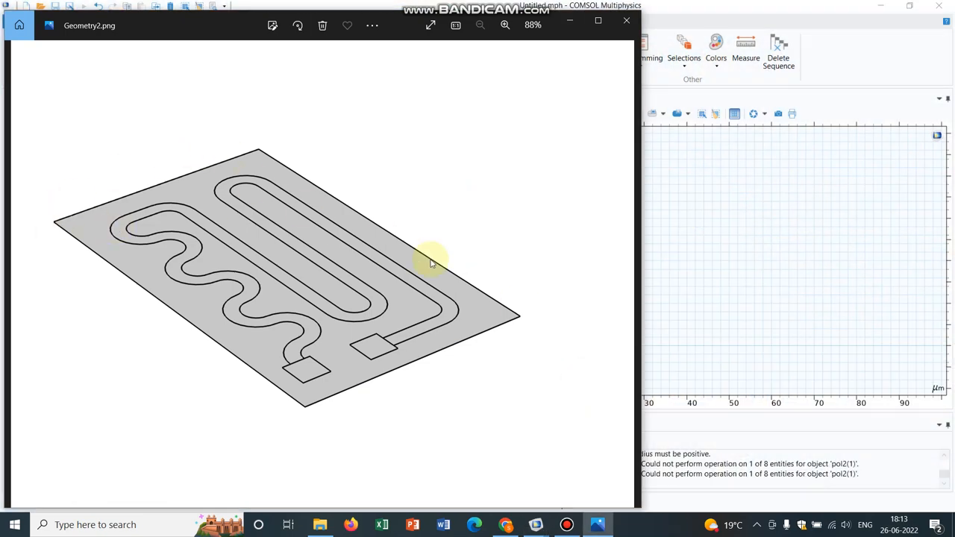
{"action": "mouse_move", "coordinate": [224, 337]}
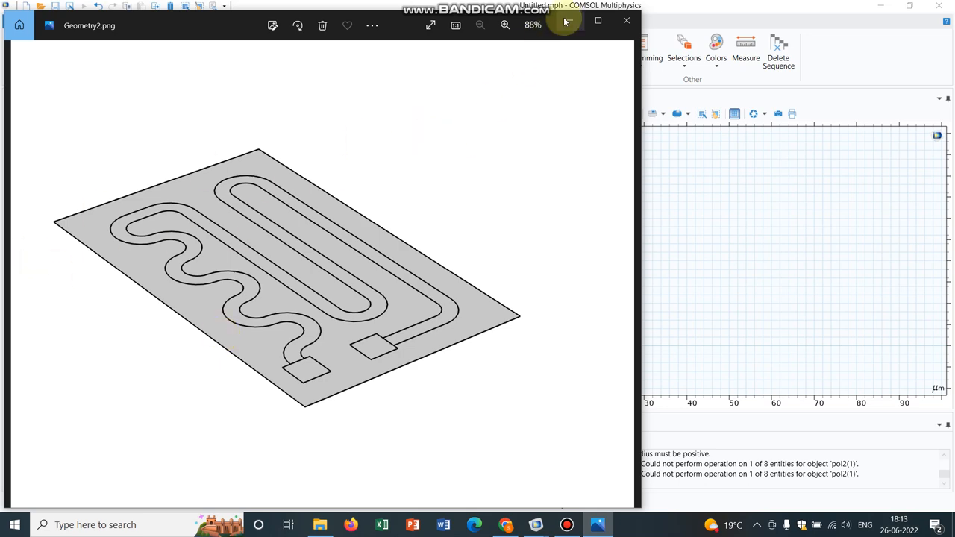
{"action": "left_click", "coordinate": [627, 21]}
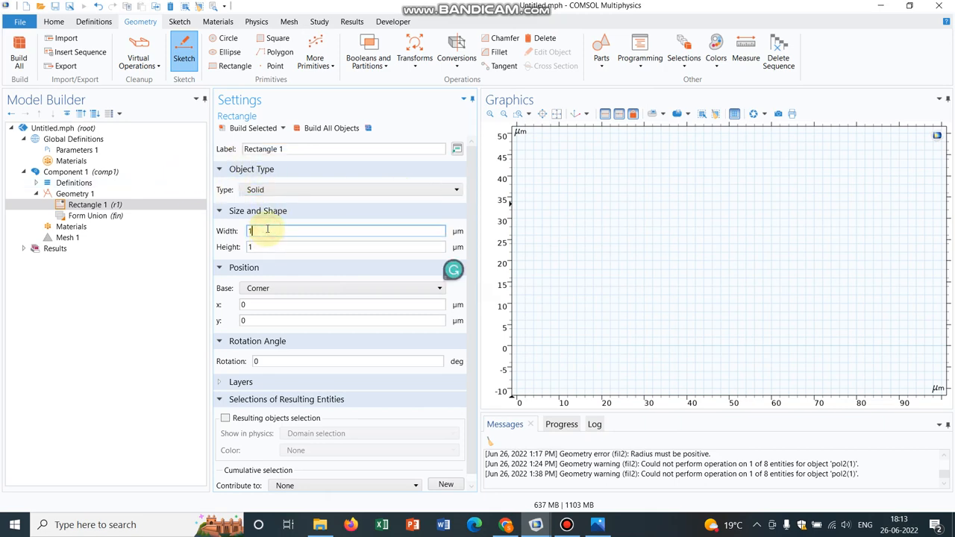
Step: Size Rectangle 1 to 100 µm by 50 µm and build it onto the grid
{"action": "type", "text": "100"}
{"action": "left_click", "coordinate": [345, 248]}
{"action": "type", "text": "50"}
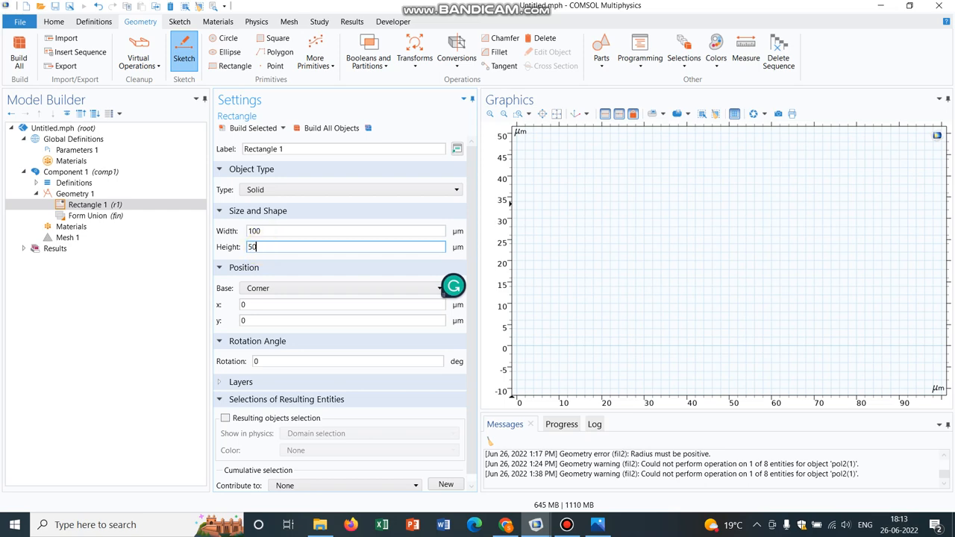
{"action": "left_click", "coordinate": [325, 128]}
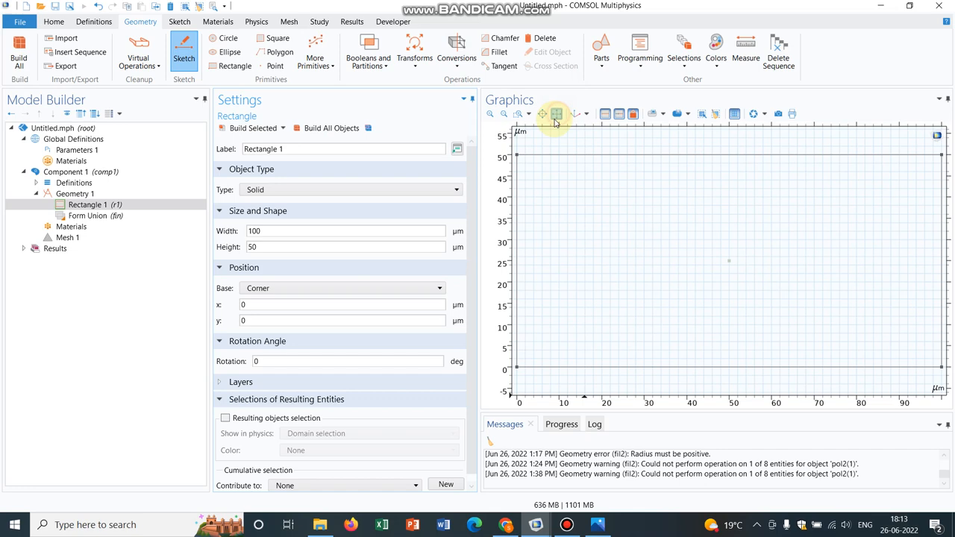
{"action": "mouse_move", "coordinate": [670, 139]}
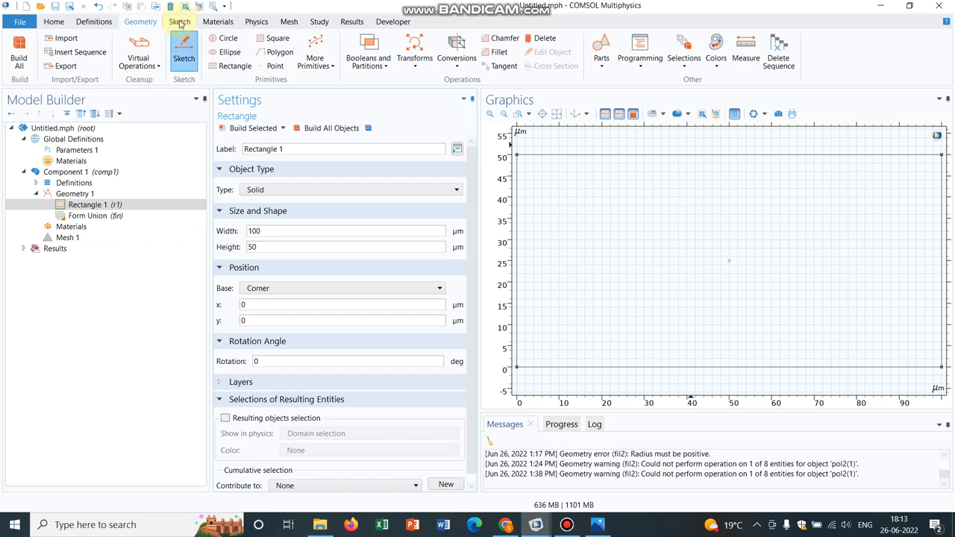
Step: Switch to the Sketch tools to start the serpentine polygon
{"action": "left_click", "coordinate": [179, 20]}
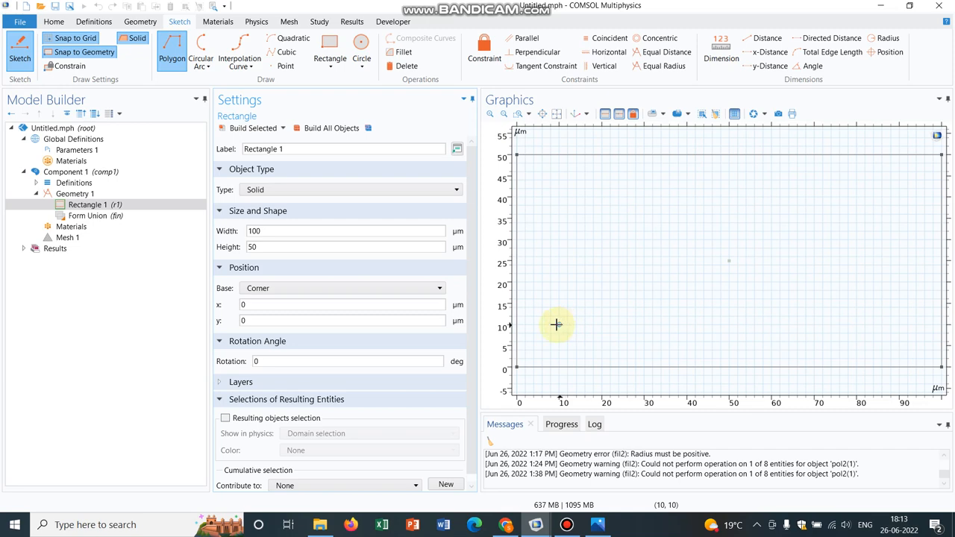
{"action": "mouse_move", "coordinate": [558, 390]}
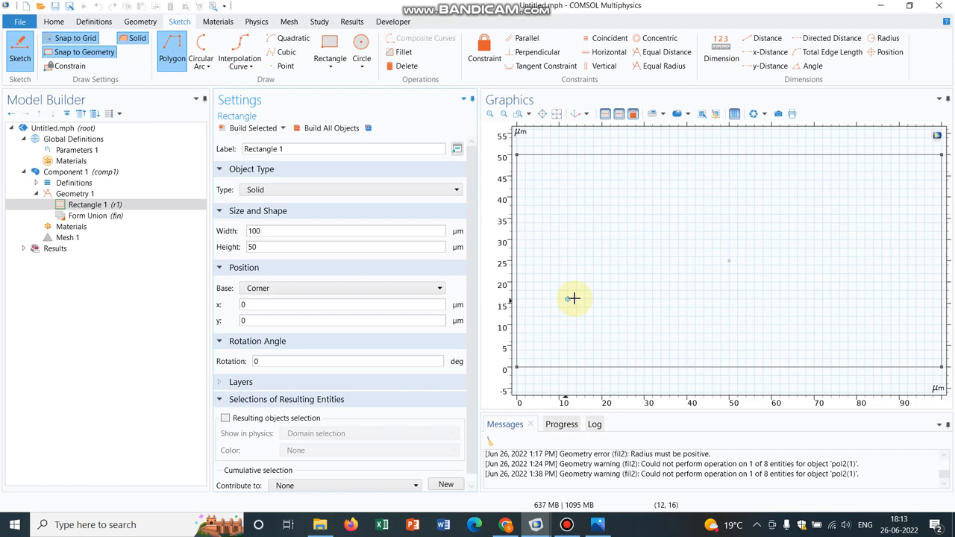
{"action": "mouse_move", "coordinate": [546, 314]}
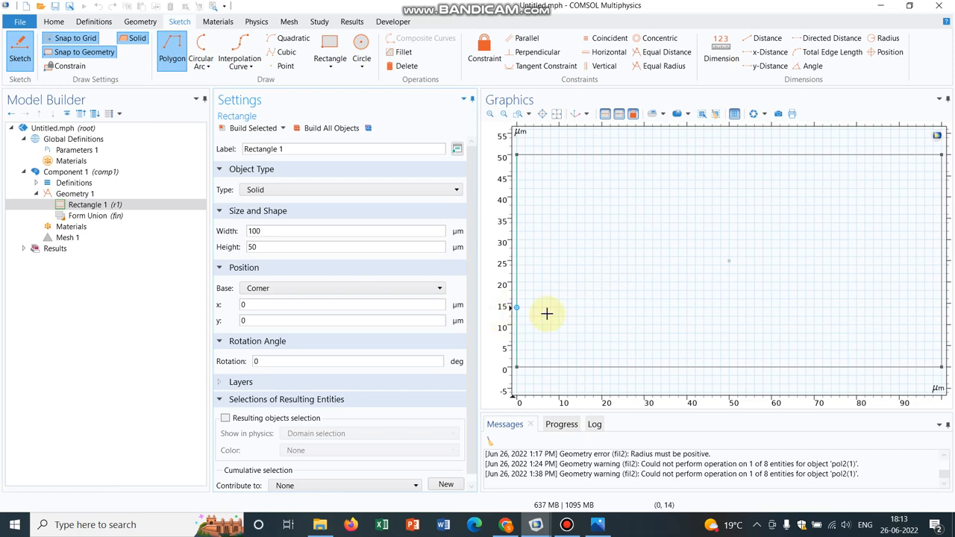
{"action": "mouse_move", "coordinate": [592, 312]}
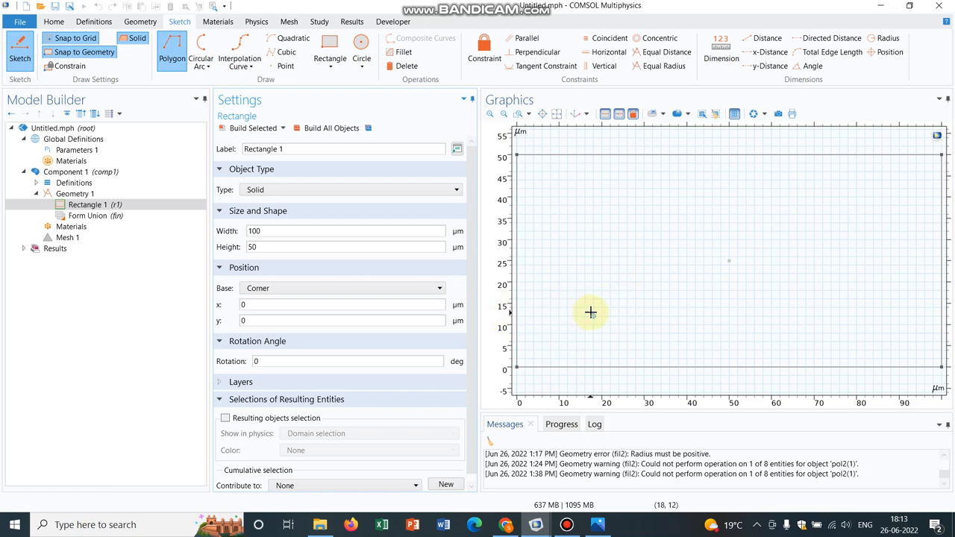
{"action": "mouse_move", "coordinate": [564, 313]}
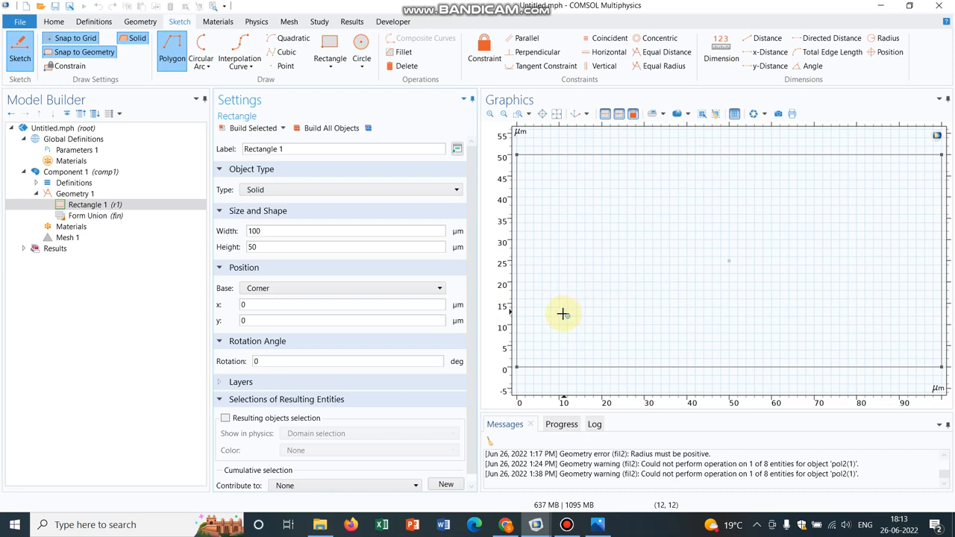
{"action": "mouse_move", "coordinate": [565, 324]}
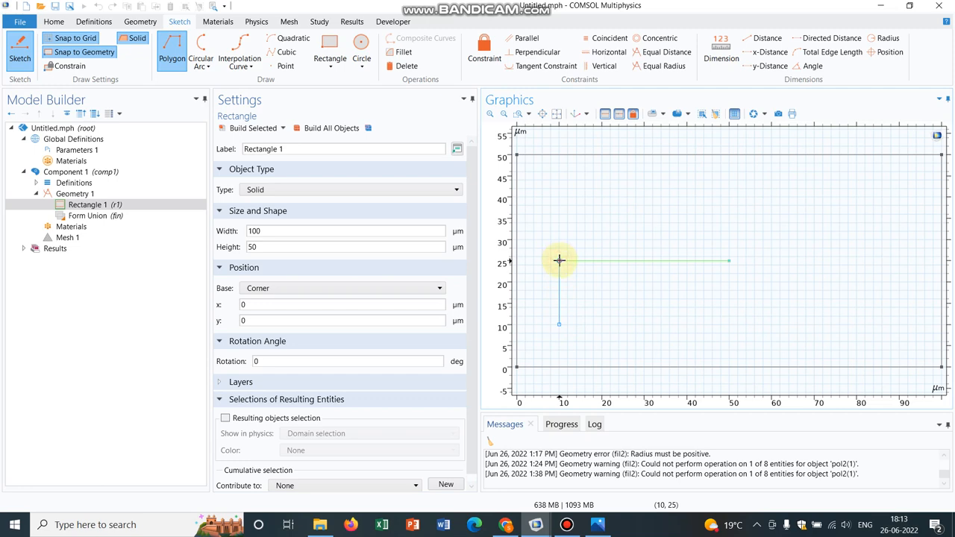
{"action": "mouse_move", "coordinate": [615, 260]}
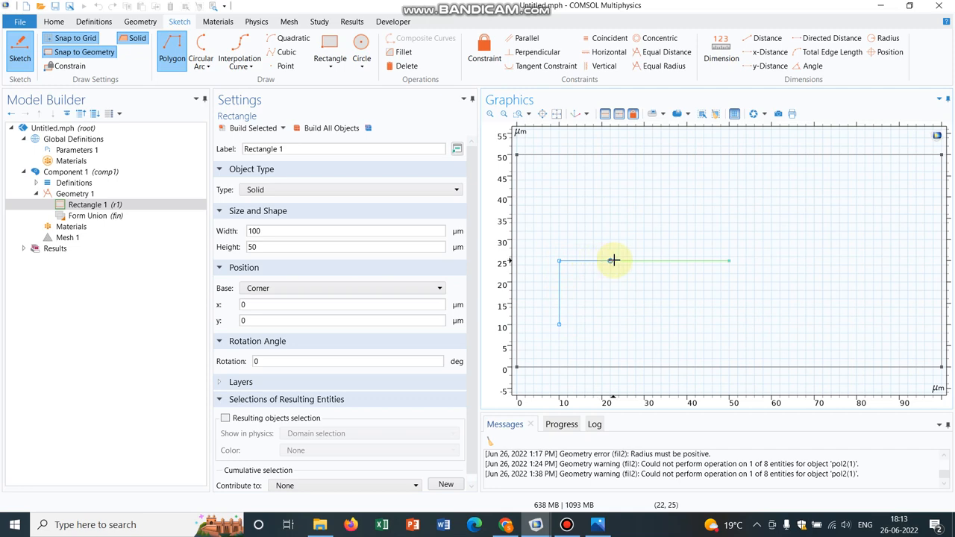
{"action": "mouse_move", "coordinate": [642, 260]}
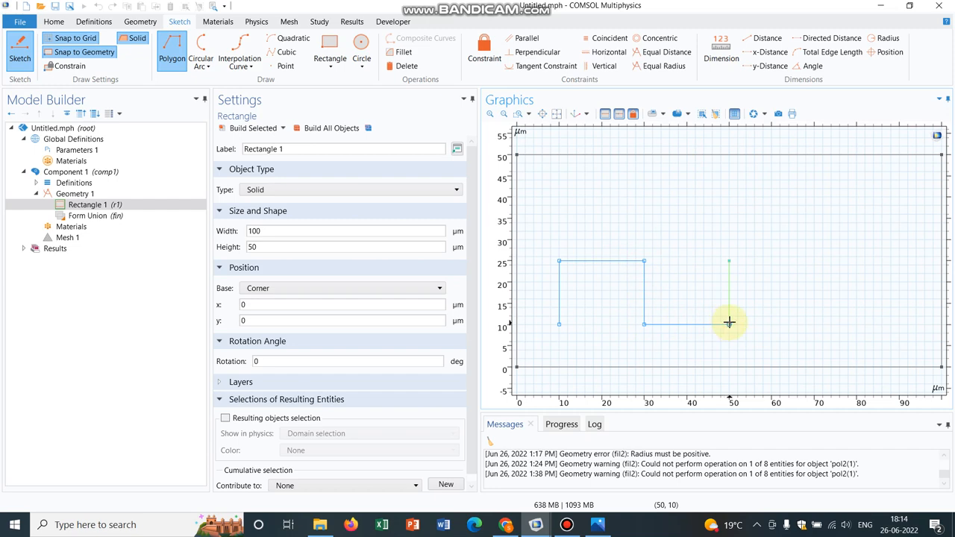
{"action": "mouse_move", "coordinate": [726, 264]}
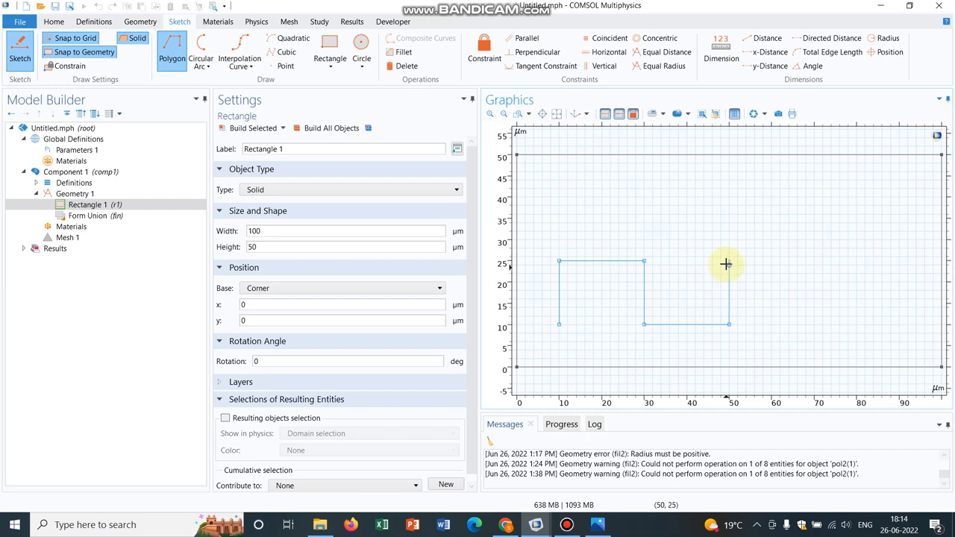
{"action": "mouse_move", "coordinate": [729, 260]}
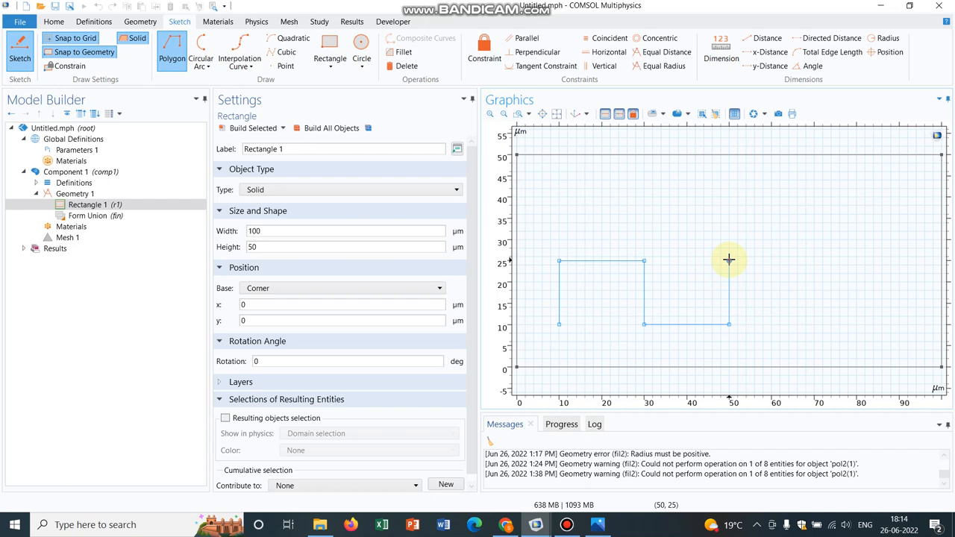
{"action": "mouse_move", "coordinate": [773, 257]}
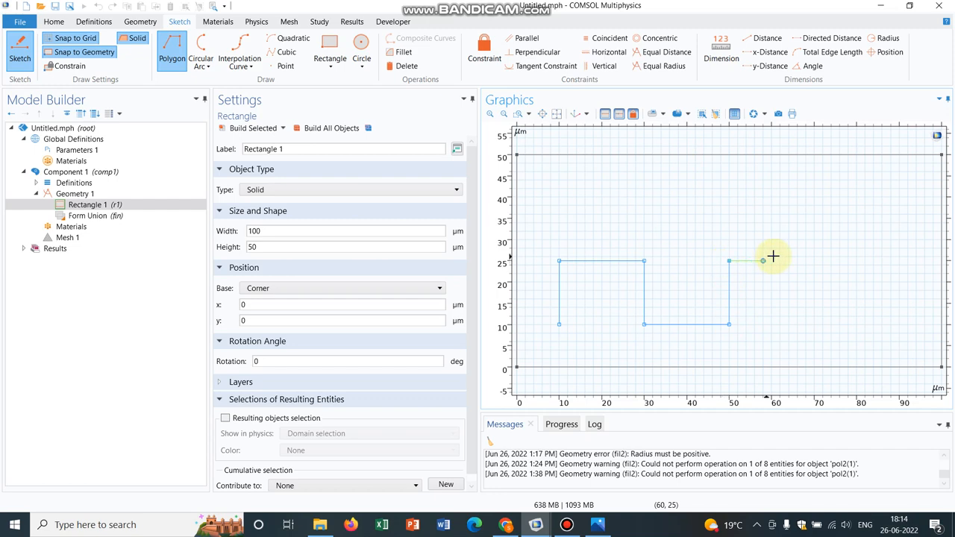
{"action": "mouse_move", "coordinate": [799, 260]}
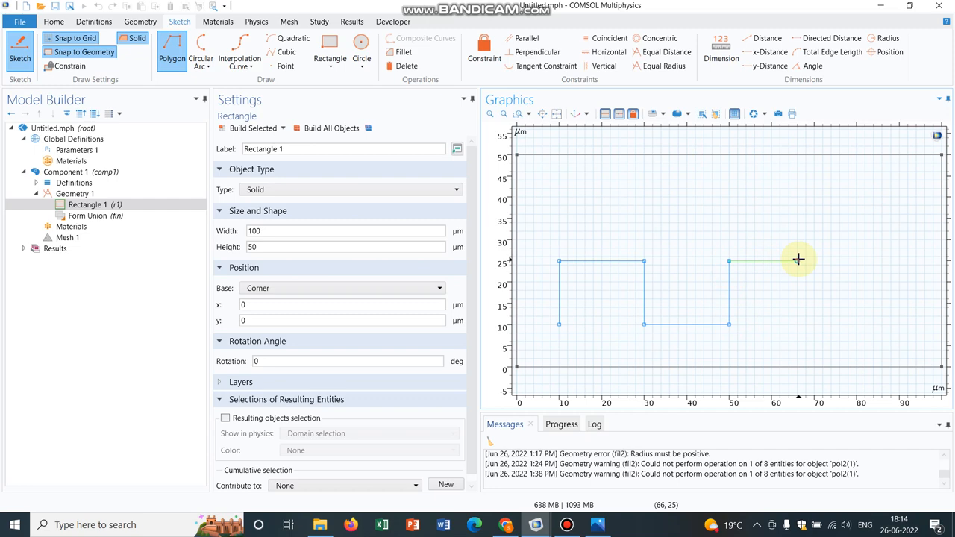
{"action": "mouse_move", "coordinate": [782, 257]}
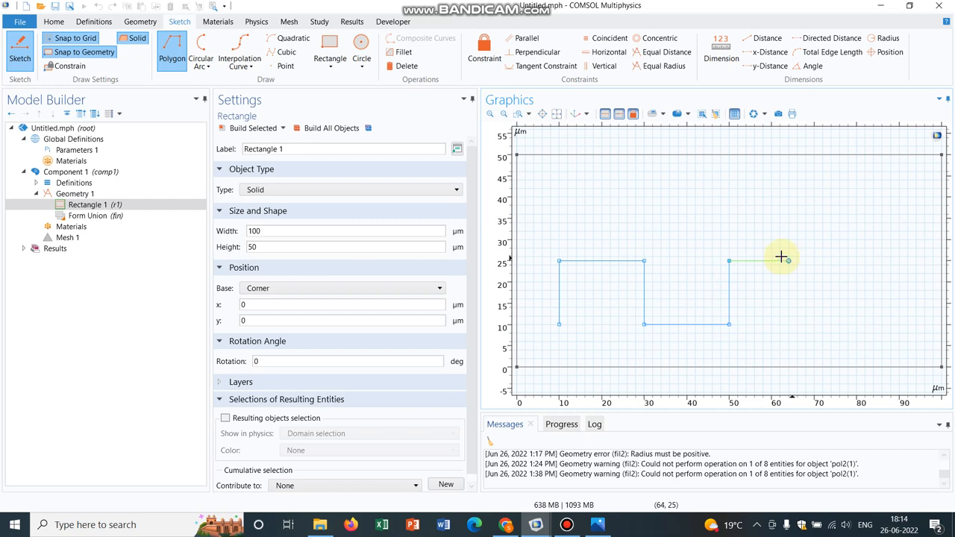
{"action": "mouse_move", "coordinate": [728, 259]}
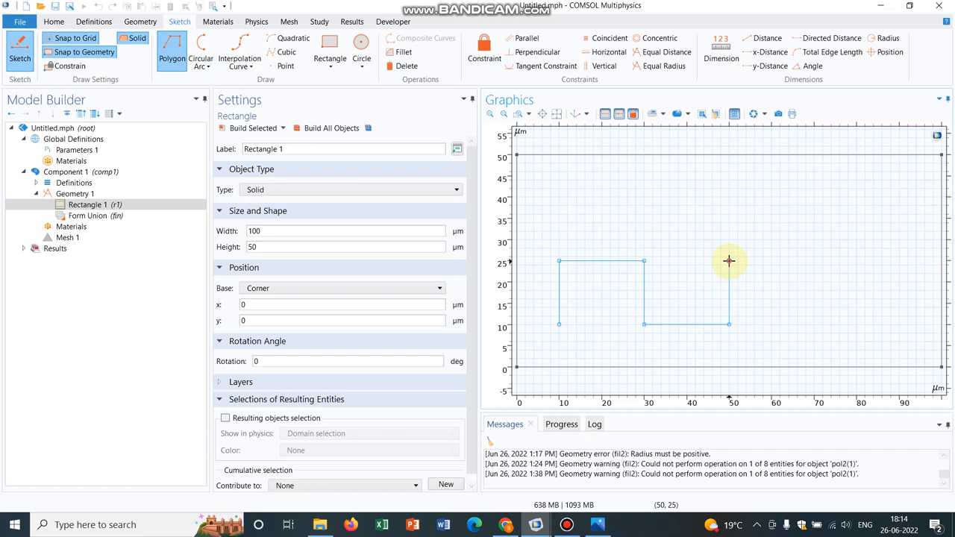
{"action": "mouse_move", "coordinate": [754, 260]}
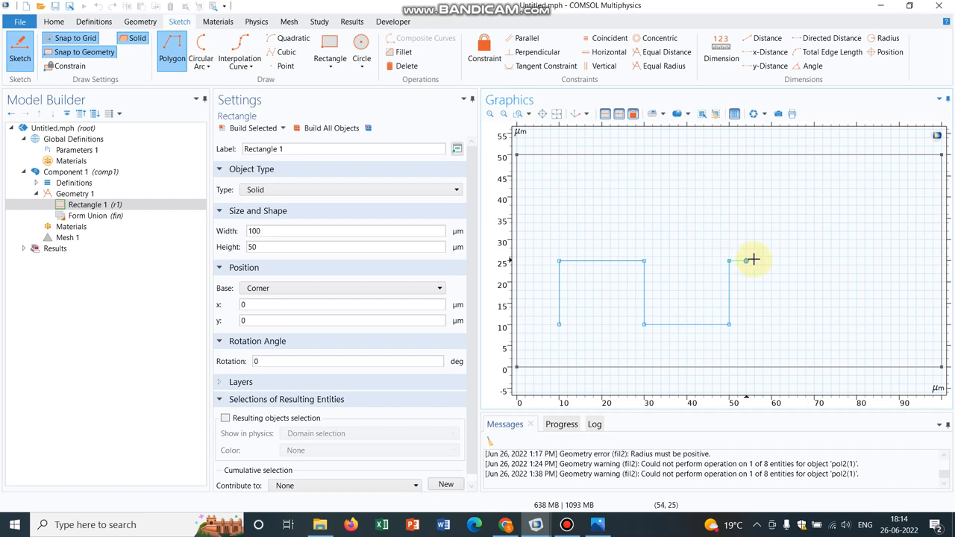
{"action": "mouse_move", "coordinate": [782, 259]}
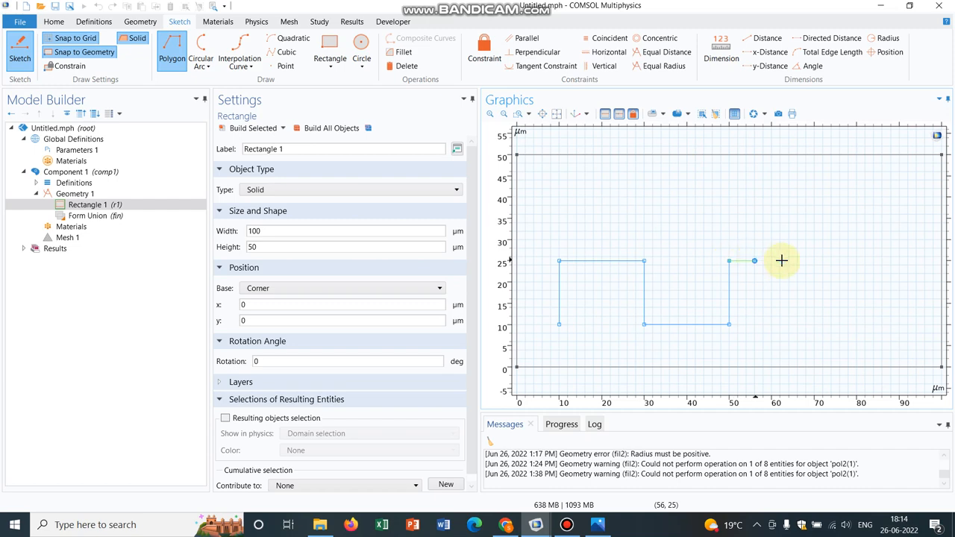
{"action": "mouse_move", "coordinate": [808, 261]}
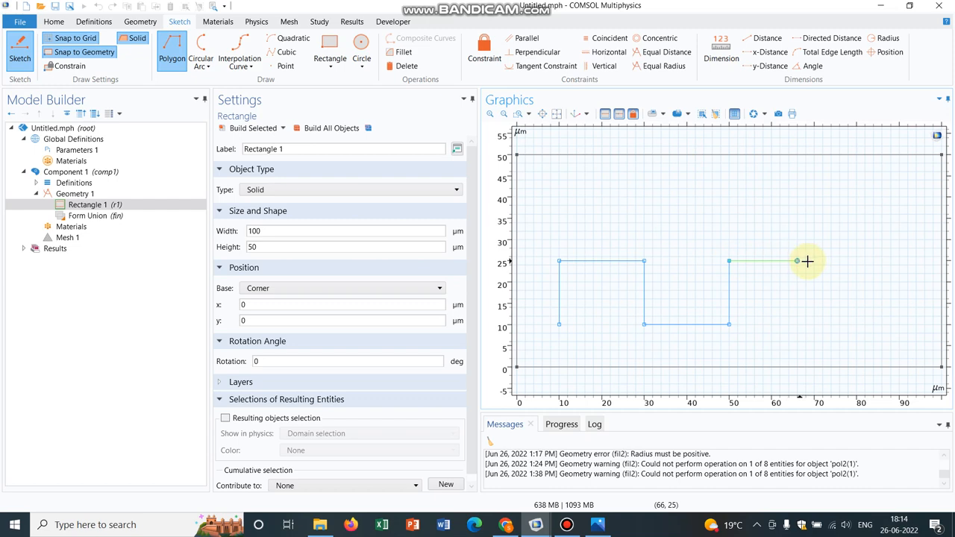
{"action": "mouse_move", "coordinate": [815, 261]}
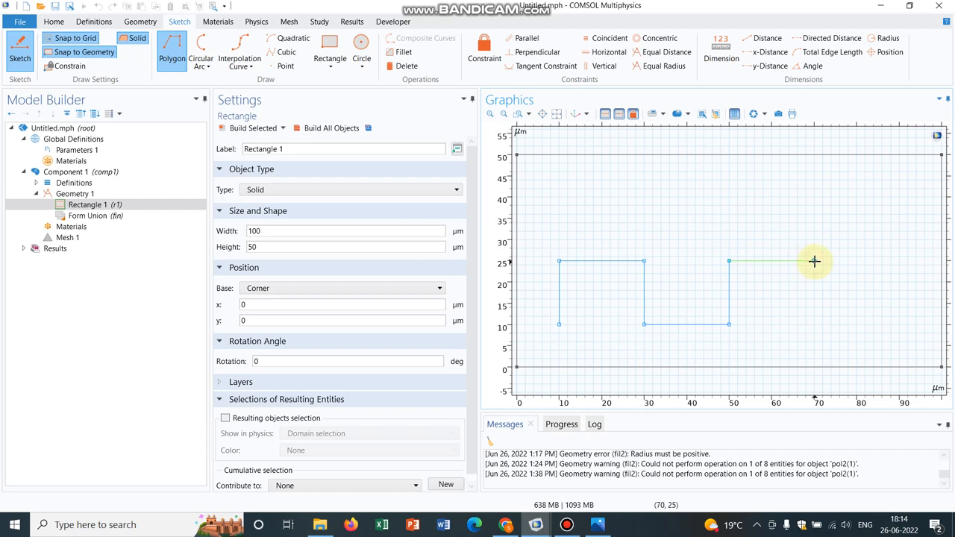
{"action": "mouse_move", "coordinate": [815, 322]}
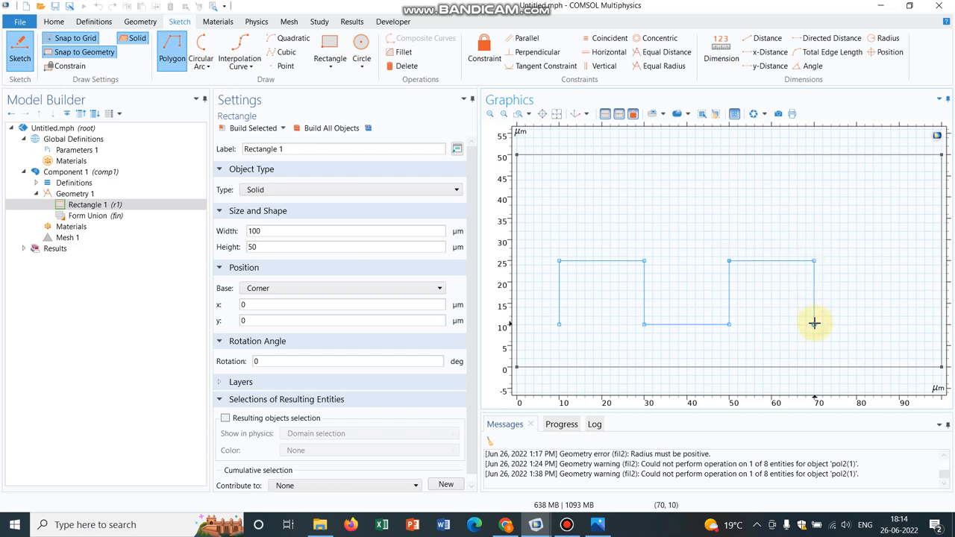
{"action": "mouse_move", "coordinate": [892, 326]}
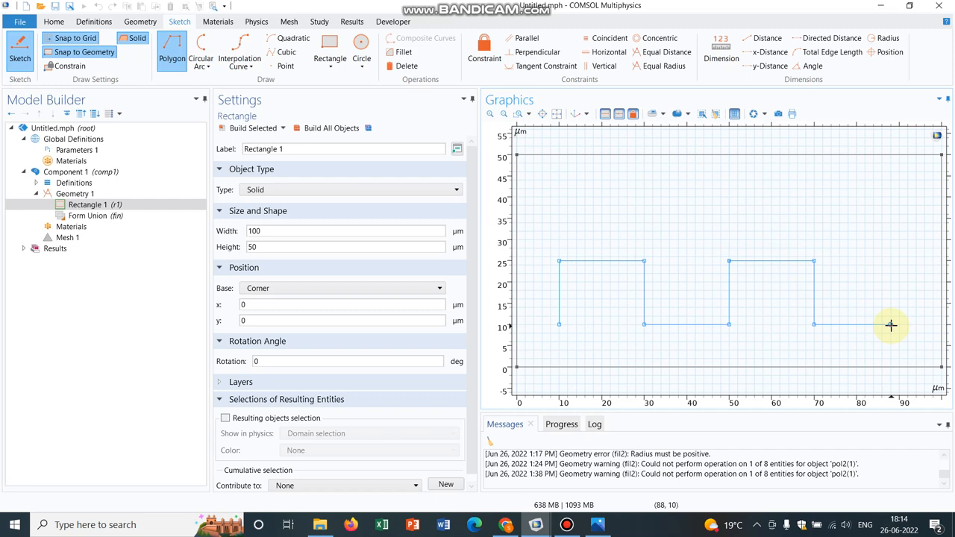
{"action": "mouse_move", "coordinate": [901, 326]}
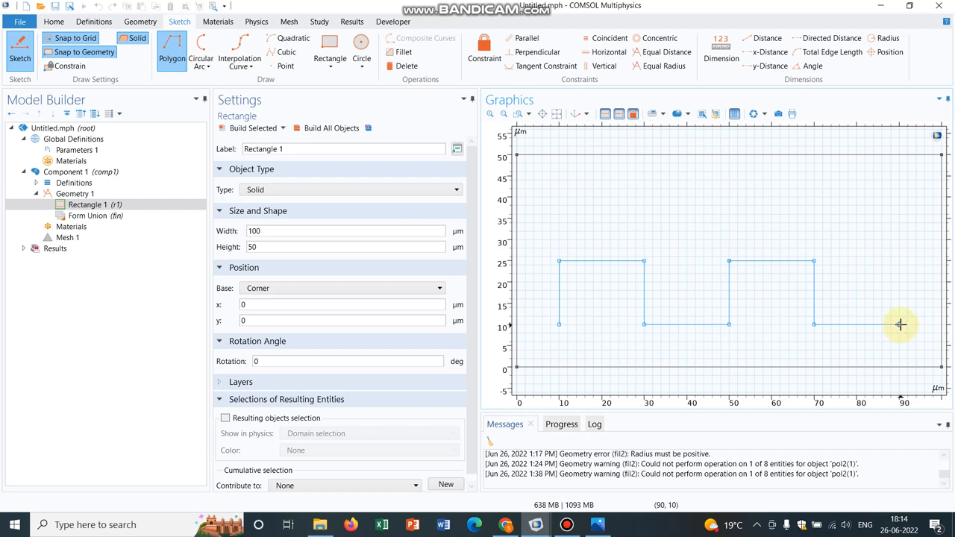
{"action": "mouse_move", "coordinate": [927, 260]}
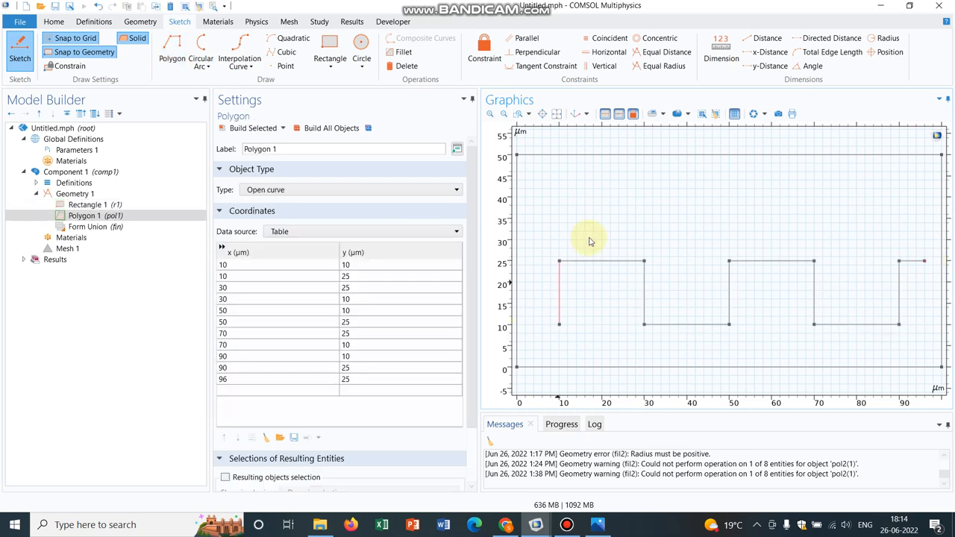
{"action": "mouse_move", "coordinate": [655, 186]}
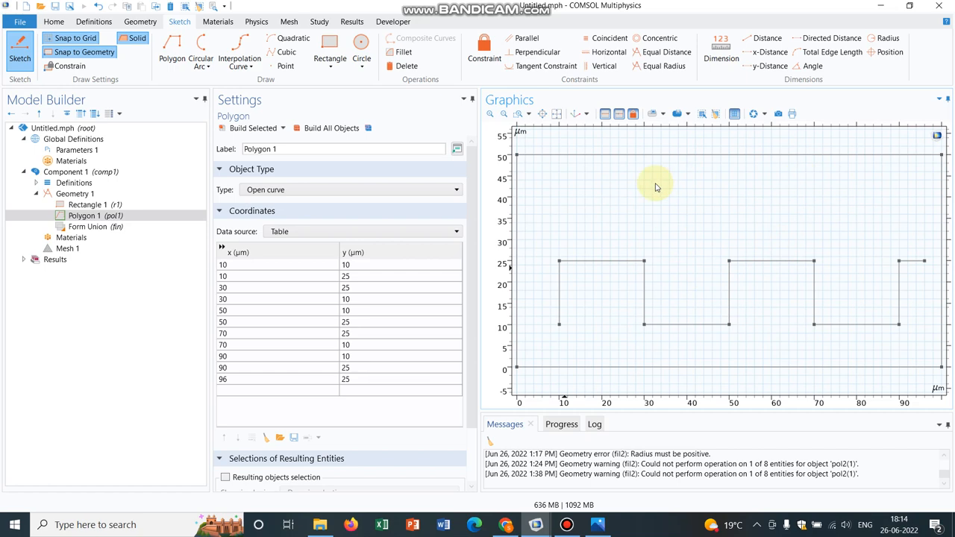
{"action": "mouse_move", "coordinate": [241, 57]}
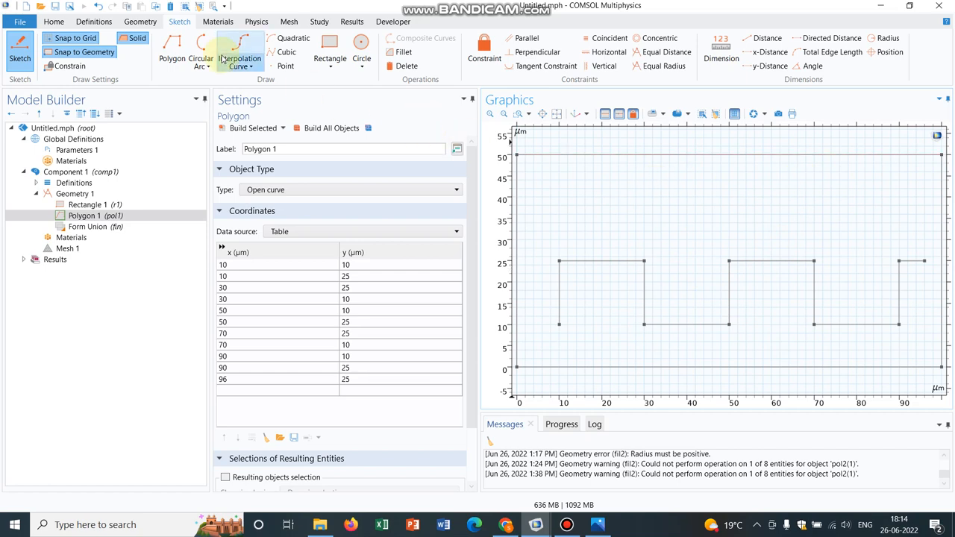
{"action": "mouse_move", "coordinate": [564, 176]}
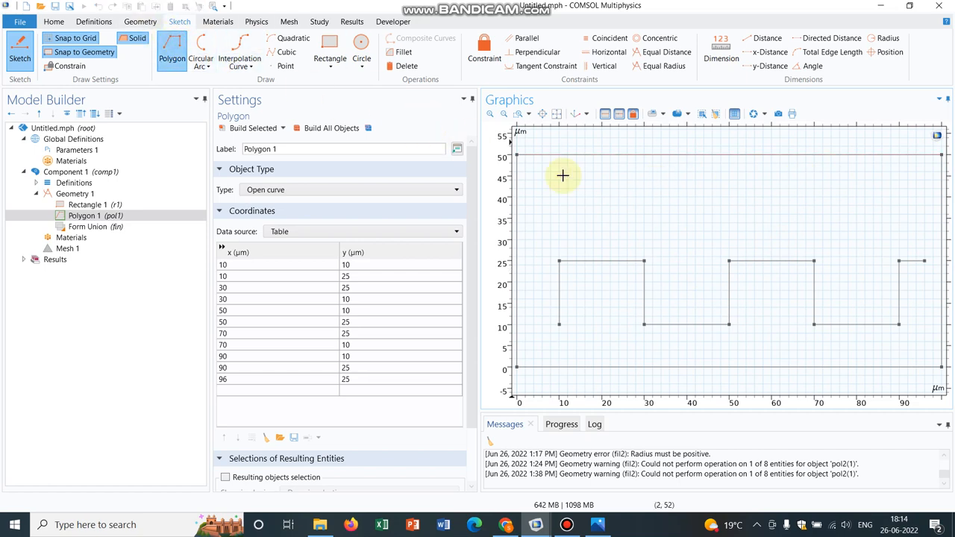
{"action": "mouse_move", "coordinate": [565, 324]}
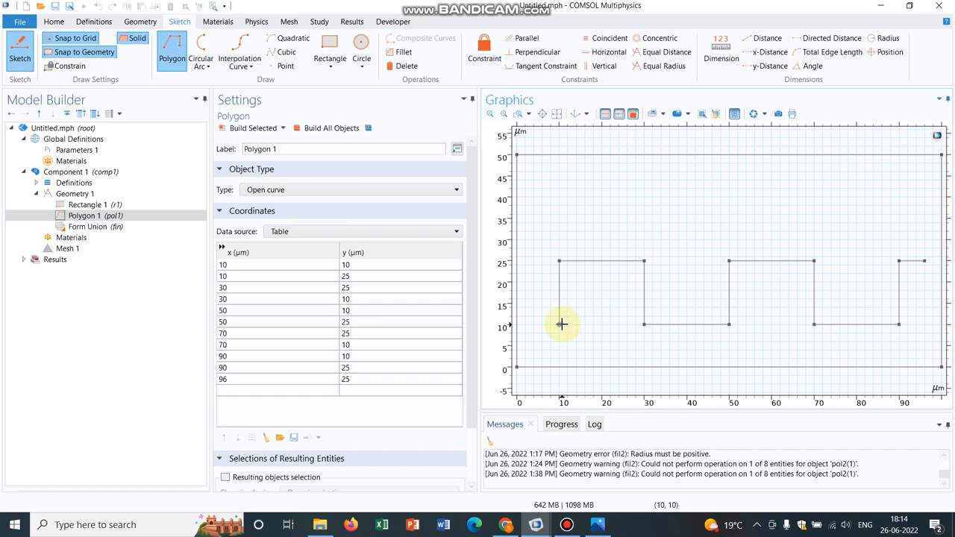
{"action": "mouse_move", "coordinate": [561, 320]}
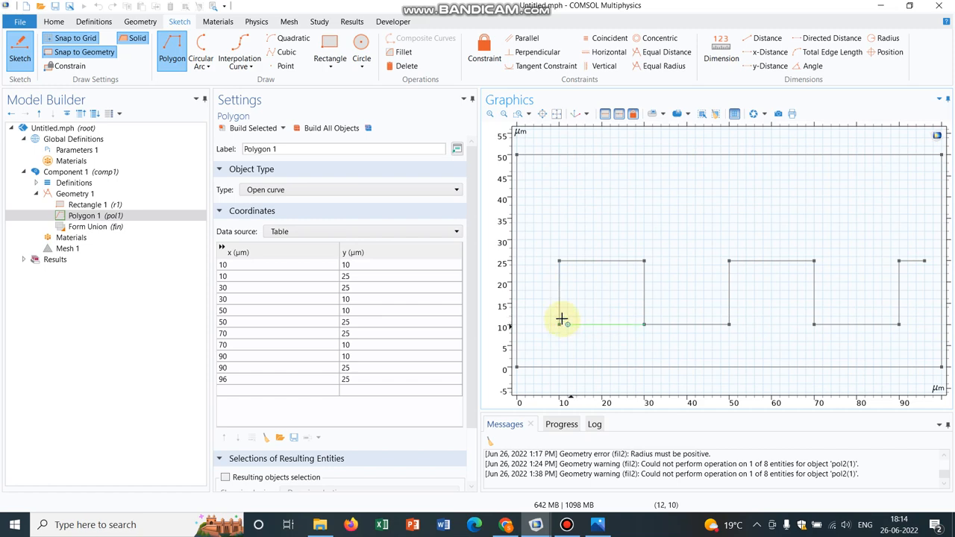
{"action": "mouse_move", "coordinate": [571, 323]}
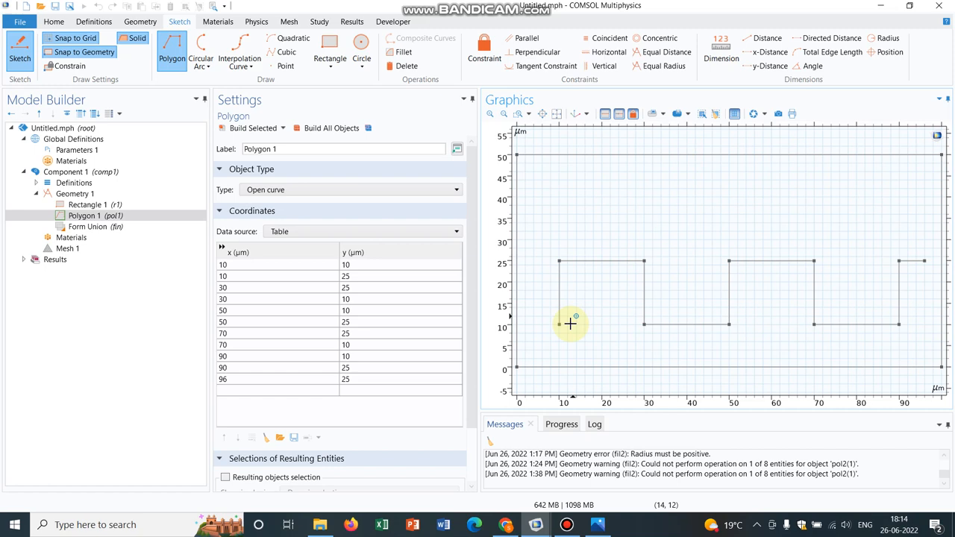
{"action": "mouse_move", "coordinate": [567, 316]}
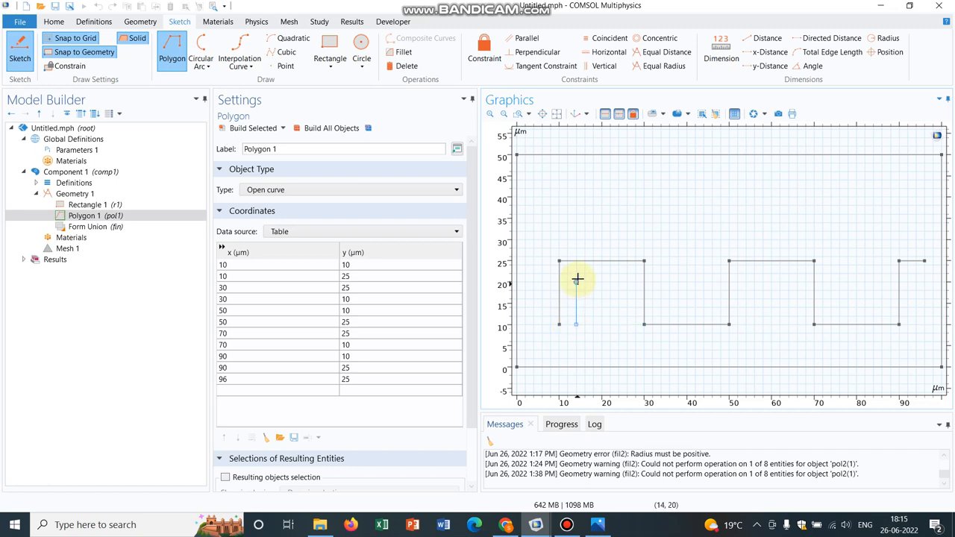
{"action": "mouse_move", "coordinate": [603, 275]}
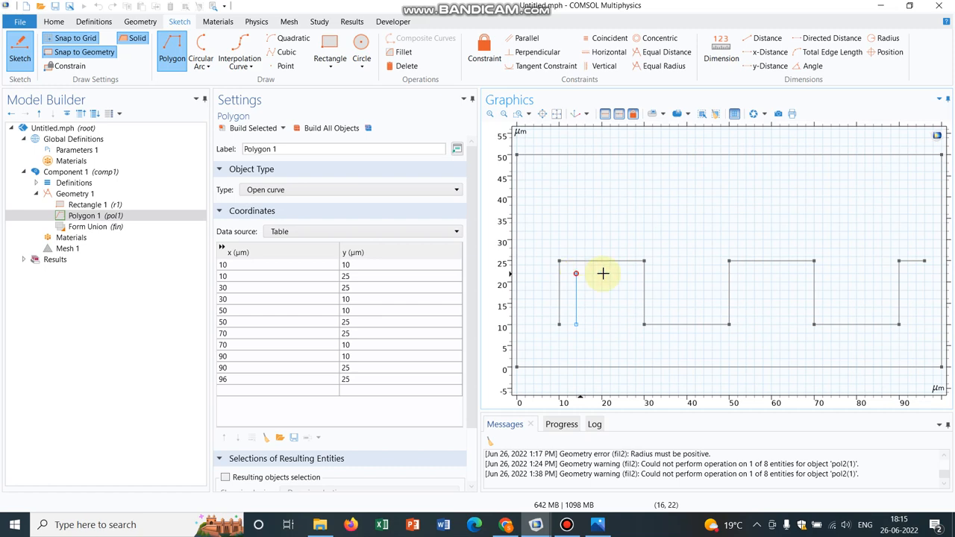
{"action": "mouse_move", "coordinate": [624, 275]}
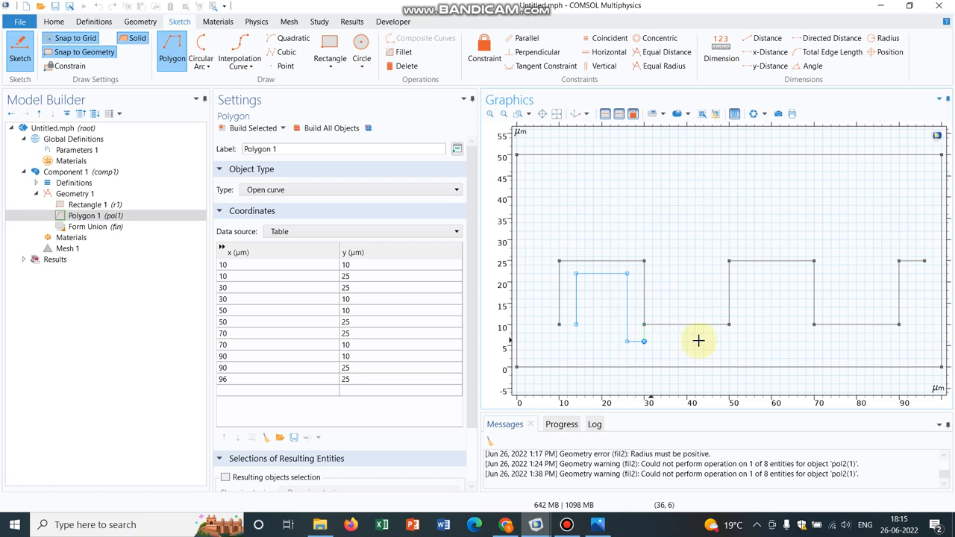
{"action": "mouse_move", "coordinate": [747, 340]}
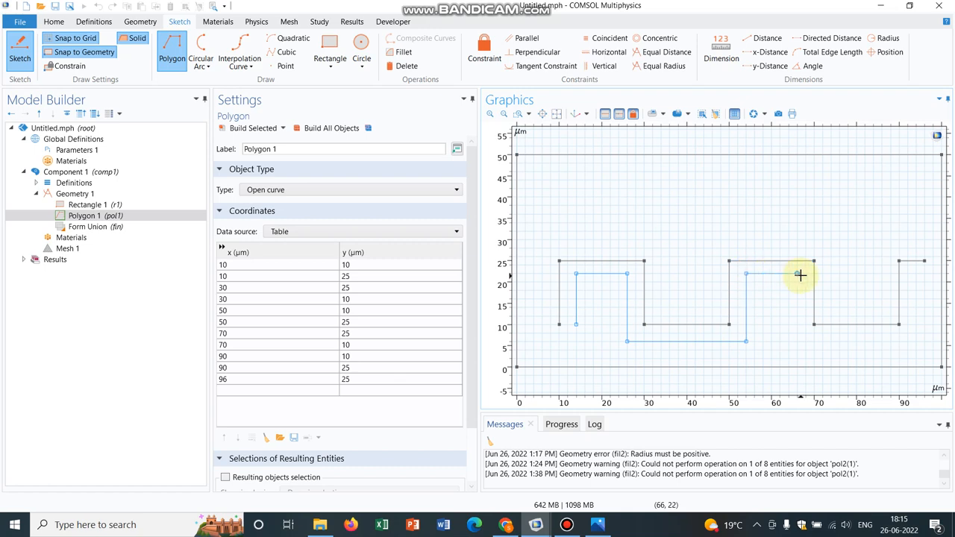
{"action": "mouse_move", "coordinate": [800, 339]}
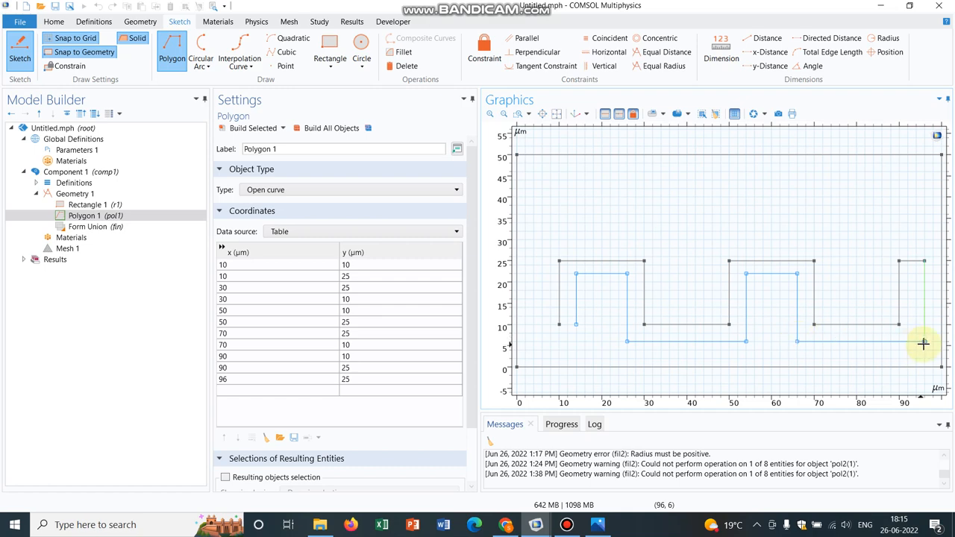
{"action": "mouse_move", "coordinate": [917, 345]}
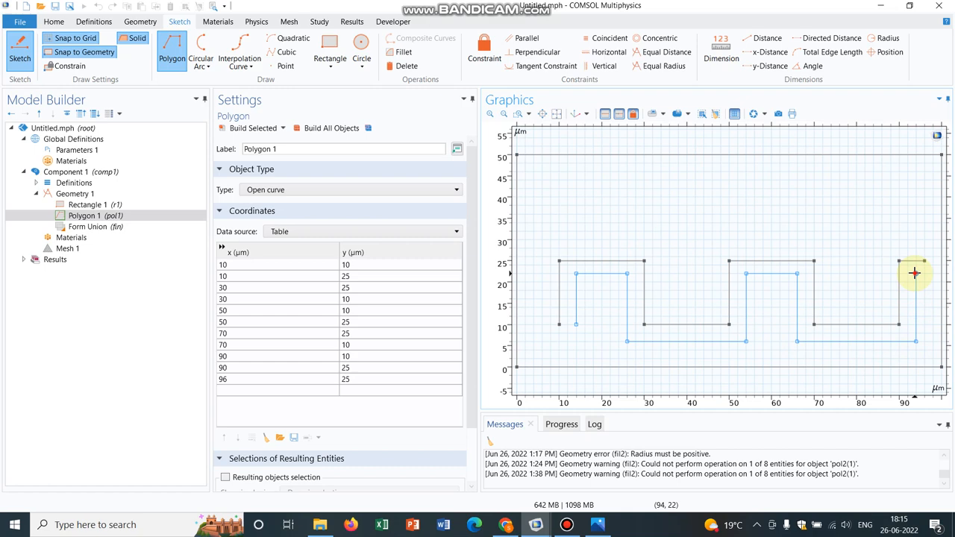
{"action": "mouse_move", "coordinate": [925, 273]}
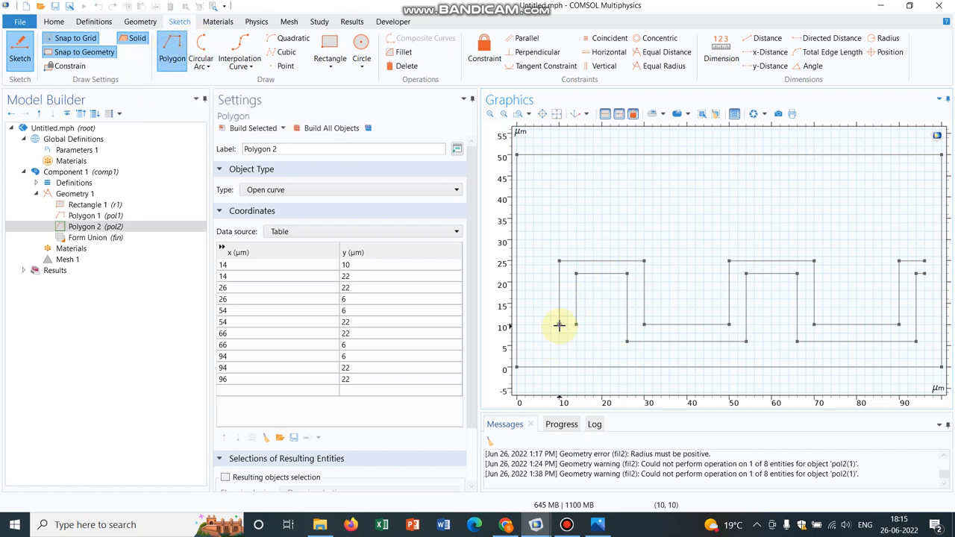
{"action": "mouse_move", "coordinate": [576, 322]}
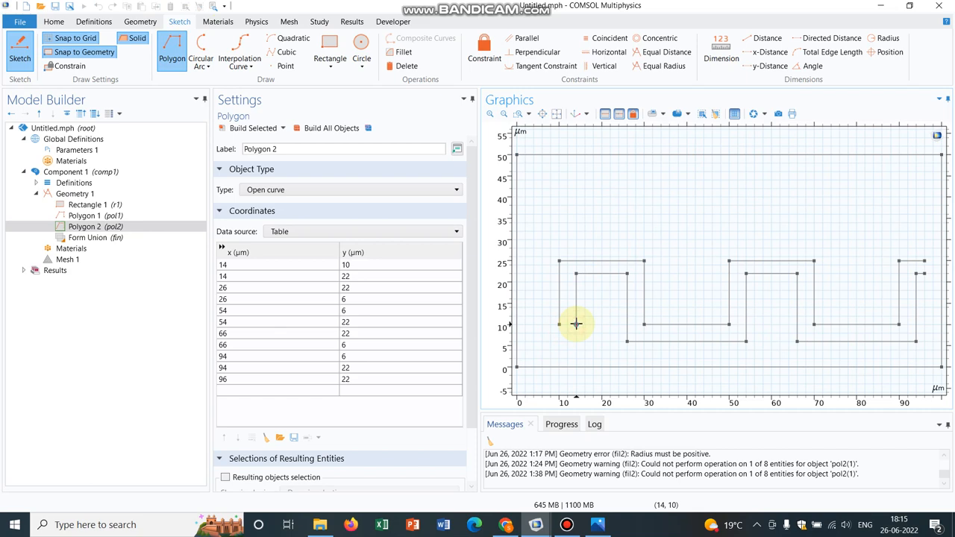
{"action": "mouse_move", "coordinate": [561, 326]}
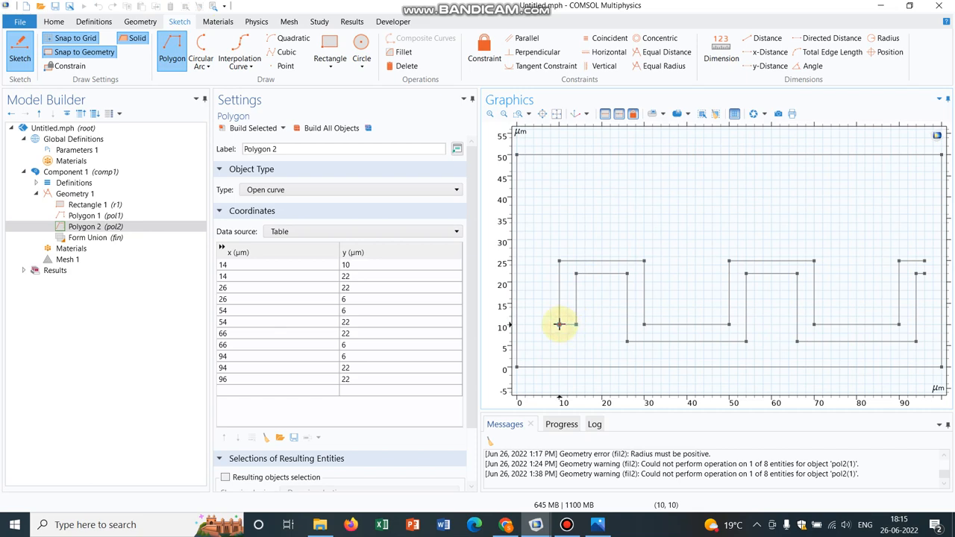
{"action": "mouse_move", "coordinate": [579, 322]}
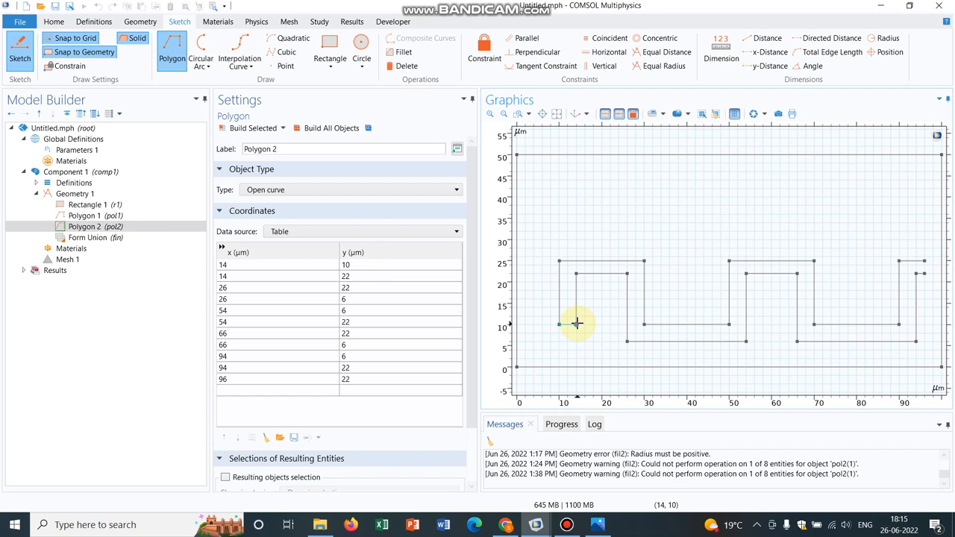
Step: Add the closing line at the left end of the serpentine channel
{"action": "left_click", "coordinate": [171, 51]}
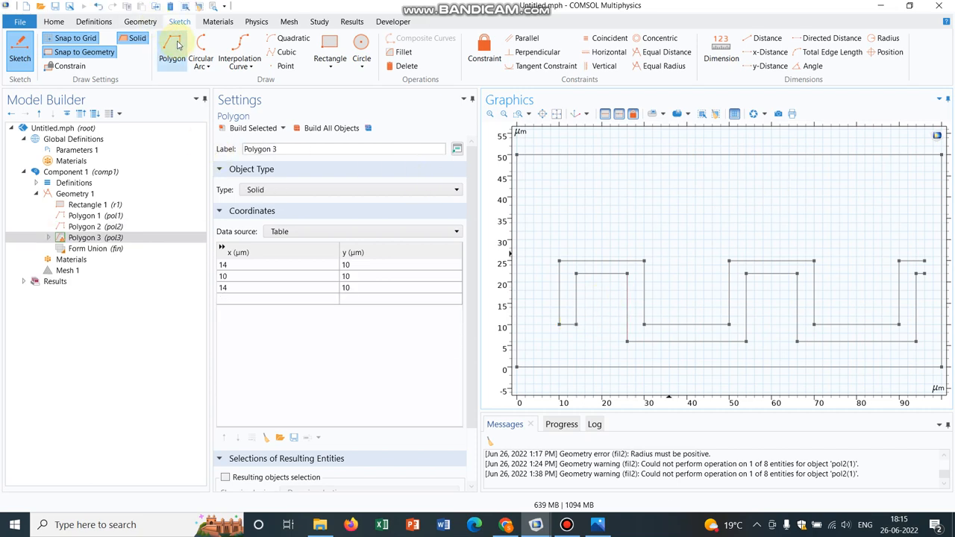
{"action": "mouse_move", "coordinate": [925, 260]}
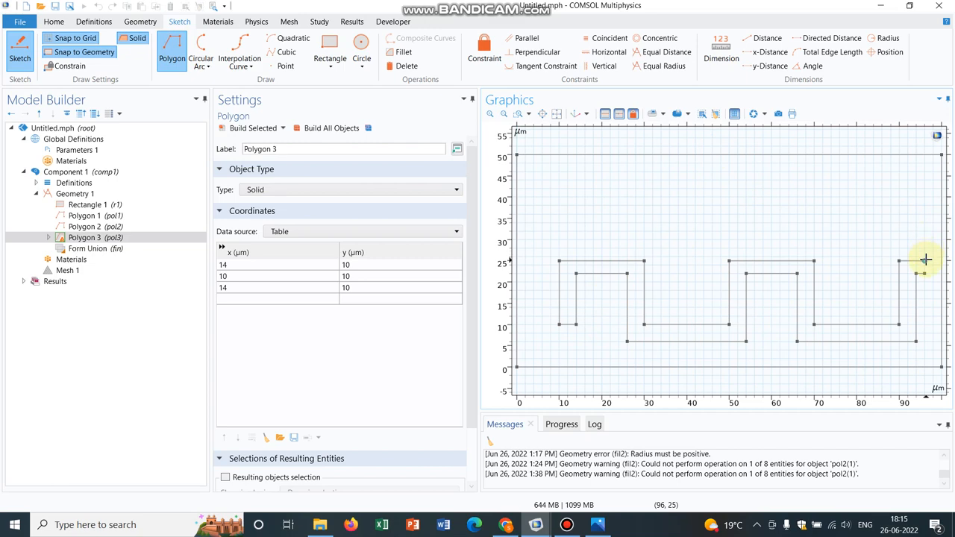
{"action": "mouse_move", "coordinate": [925, 270]}
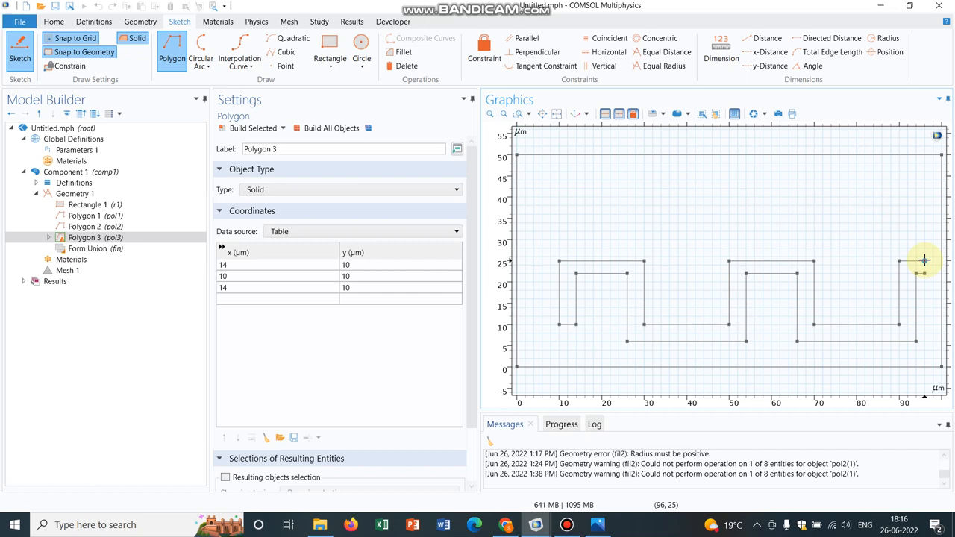
{"action": "mouse_move", "coordinate": [924, 273]}
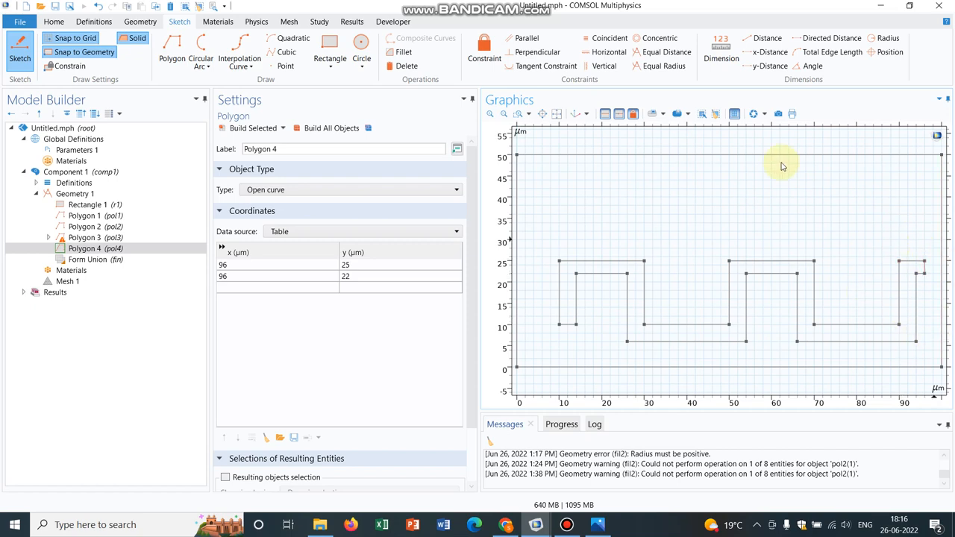
{"action": "mouse_move", "coordinate": [549, 334]}
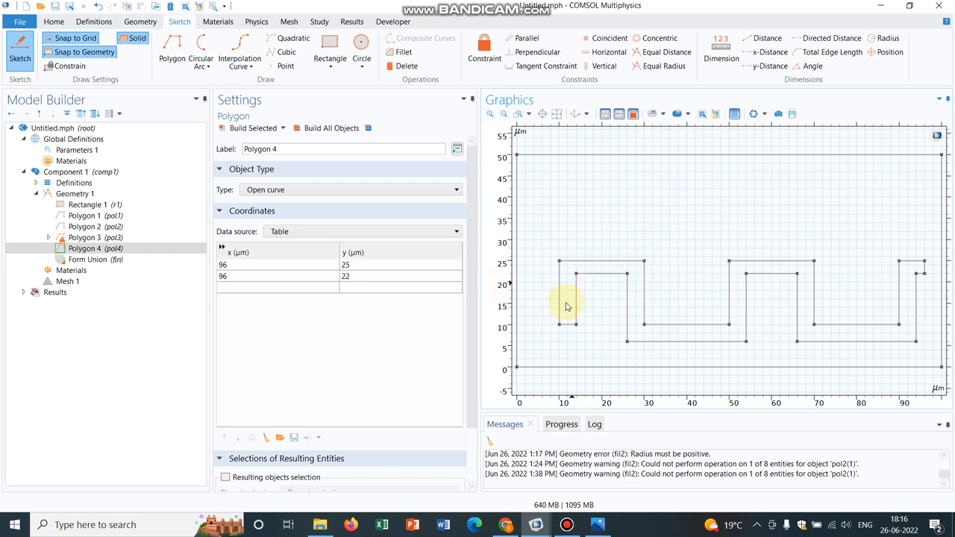
{"action": "mouse_move", "coordinate": [591, 279]}
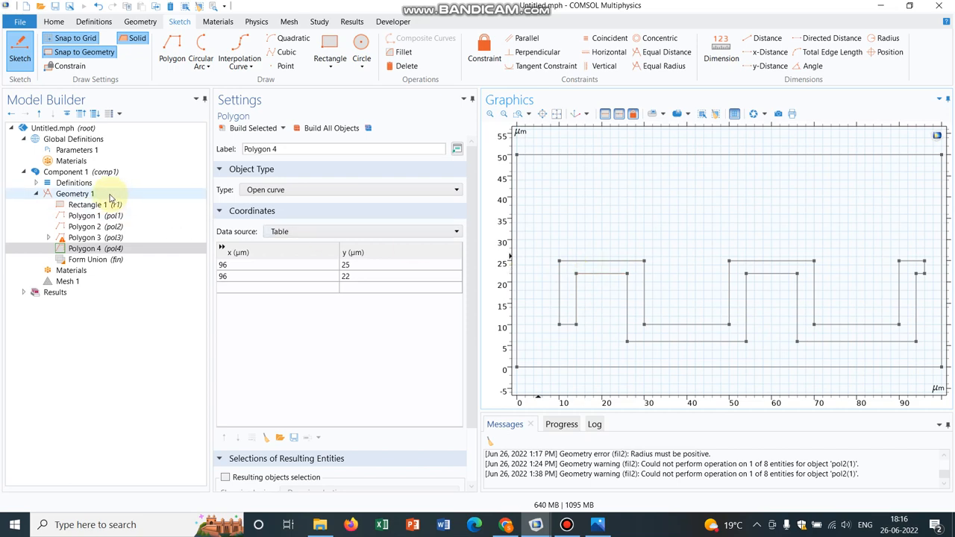
Step: Add Fillet 1 on the first wall's corner vertices with a 4 µm radius and build all
{"action": "right_click", "coordinate": [74, 194]}
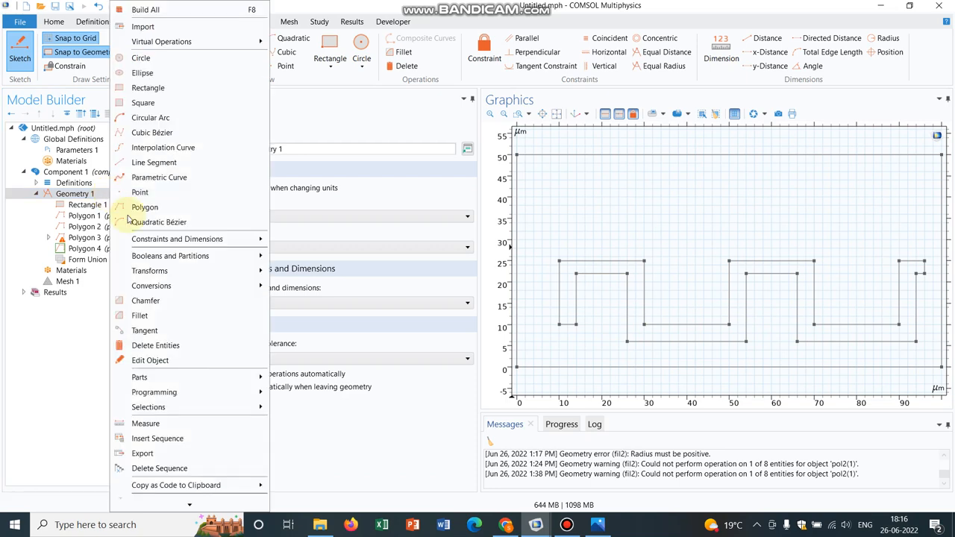
{"action": "left_click", "coordinate": [140, 315]}
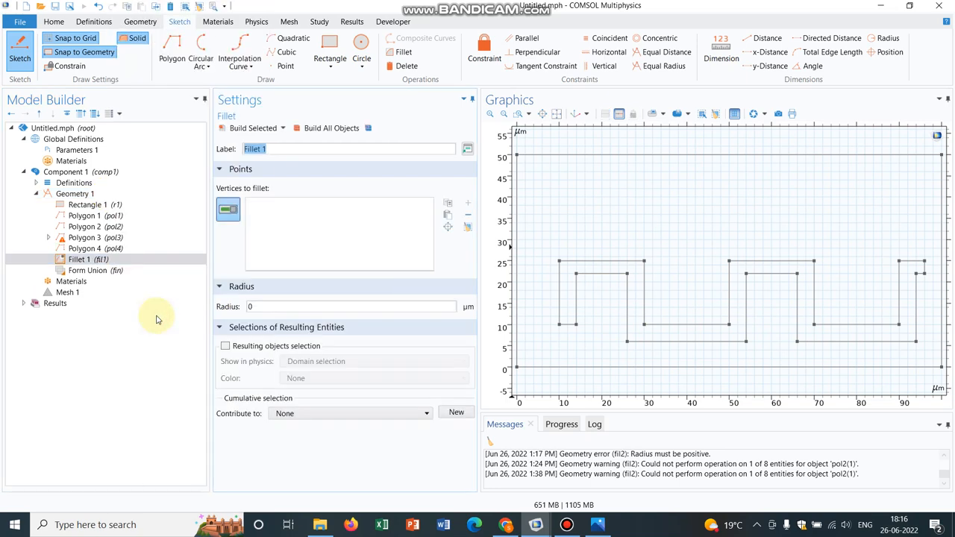
{"action": "mouse_move", "coordinate": [561, 266]}
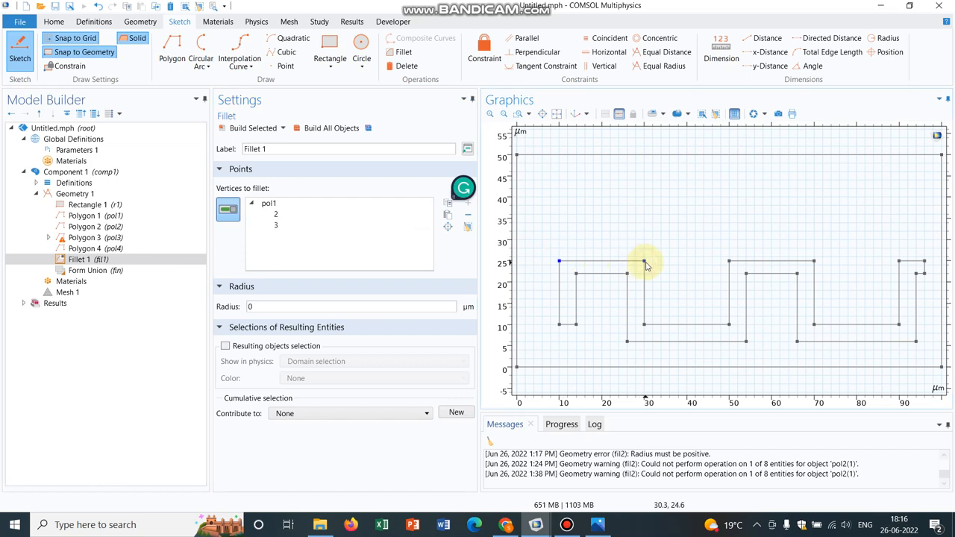
{"action": "left_click", "coordinate": [643, 262]}
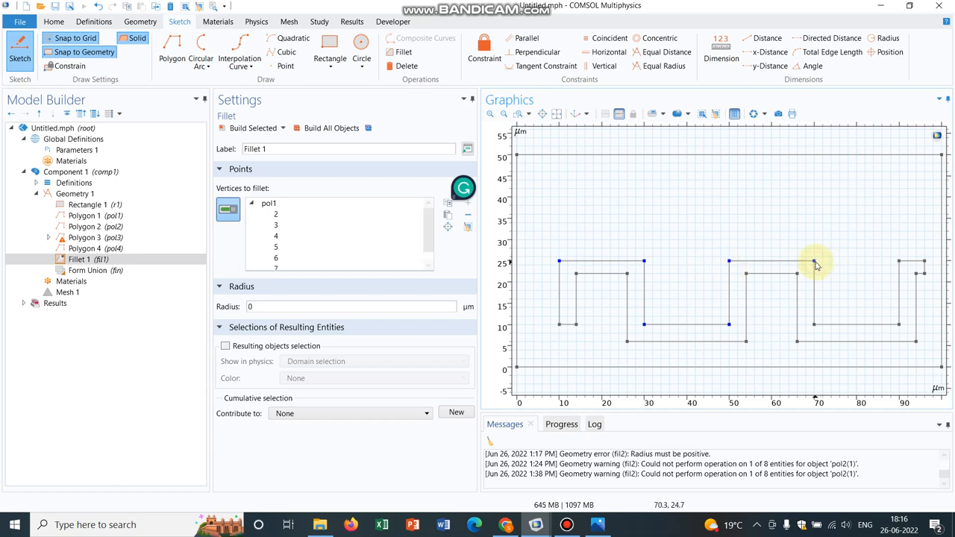
{"action": "mouse_move", "coordinate": [899, 326]}
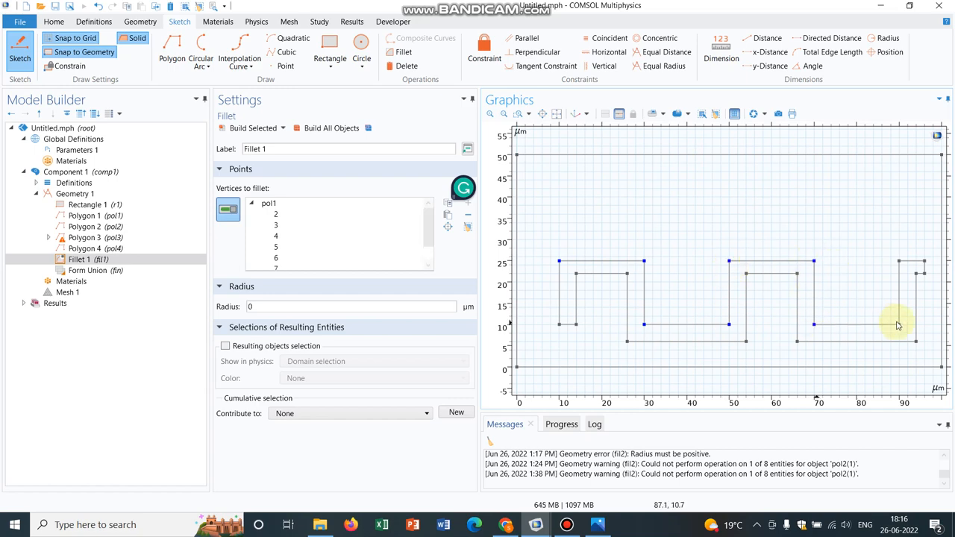
{"action": "mouse_move", "coordinate": [901, 266]}
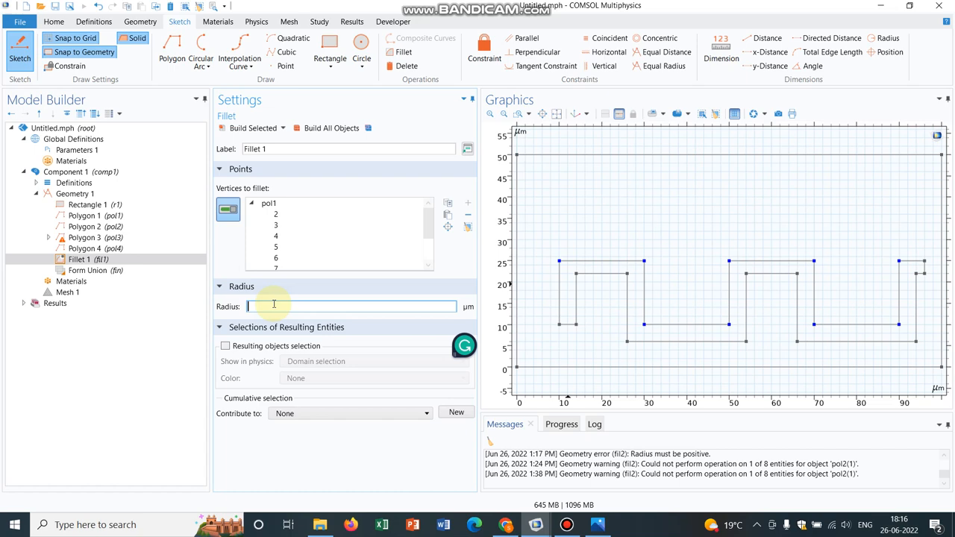
{"action": "type", "text": "4"}
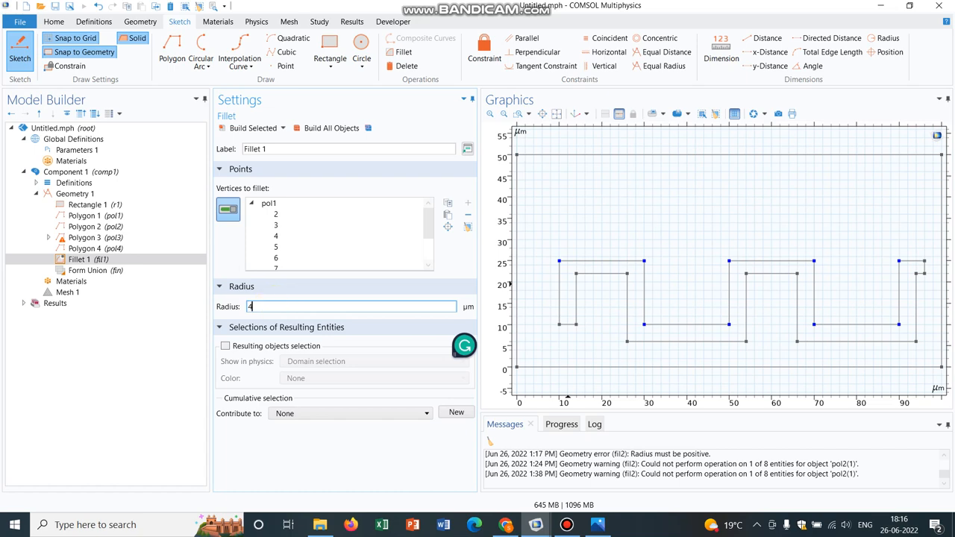
{"action": "left_click", "coordinate": [331, 129]}
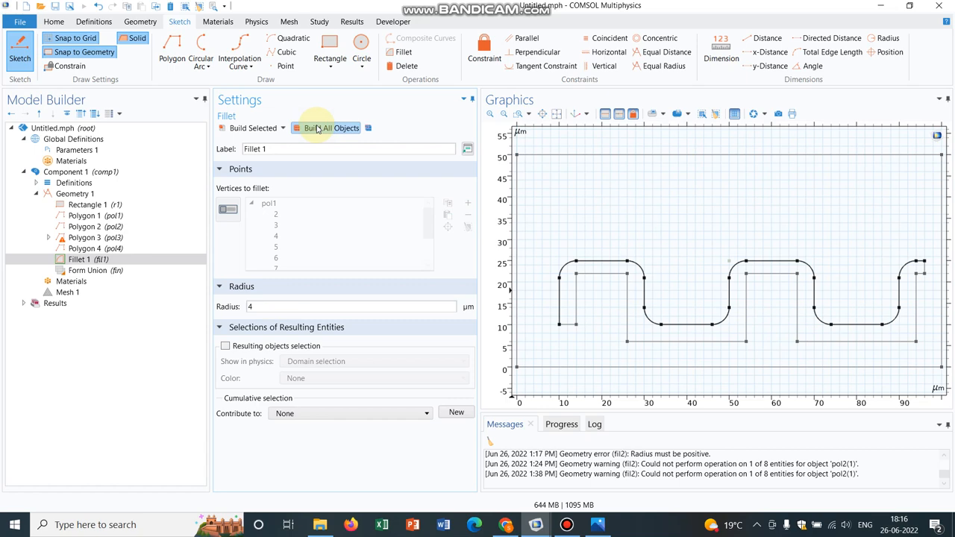
{"action": "mouse_move", "coordinate": [442, 192]}
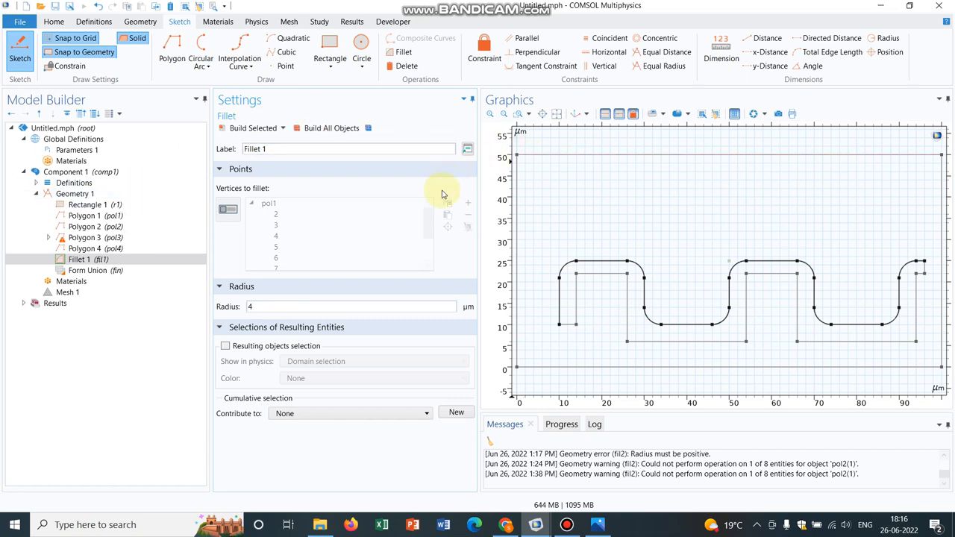
{"action": "mouse_move", "coordinate": [765, 261]}
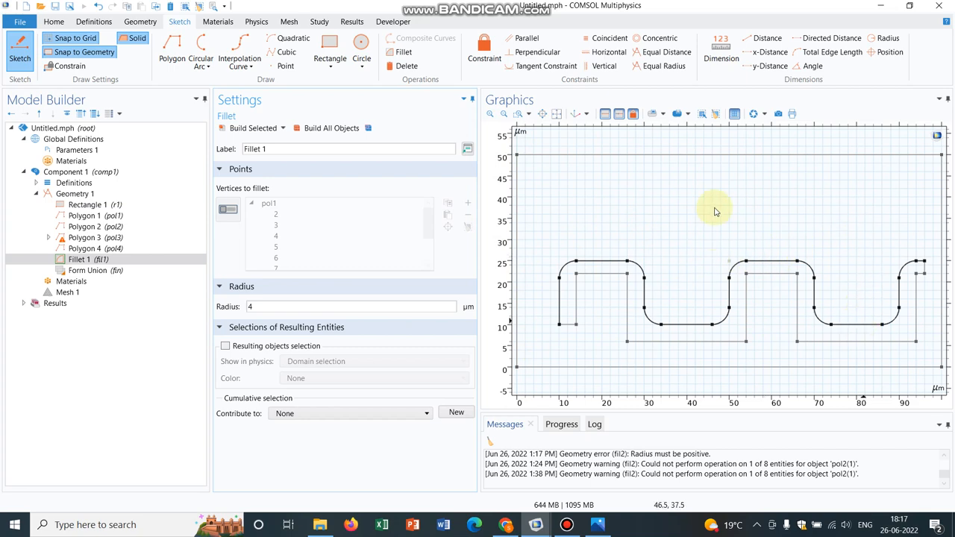
{"action": "left_click", "coordinate": [75, 194]}
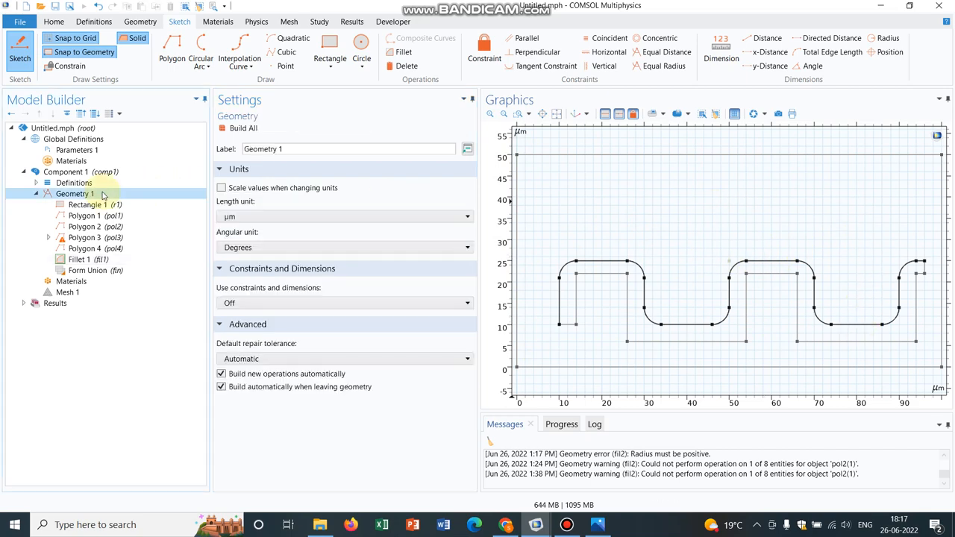
Step: Add a second Fillet operation to Geometry 1 for the other serpentine wall
{"action": "right_click", "coordinate": [75, 194]}
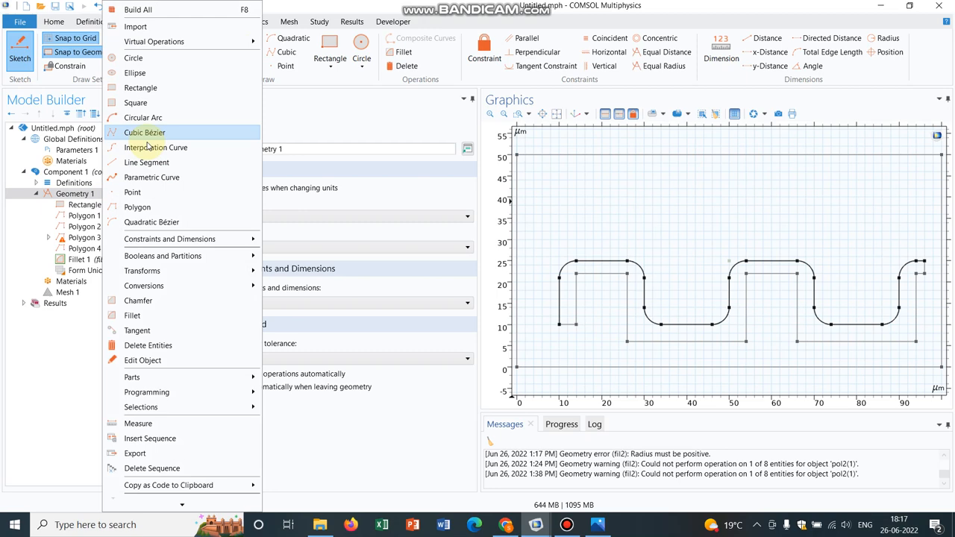
{"action": "mouse_move", "coordinate": [131, 191]}
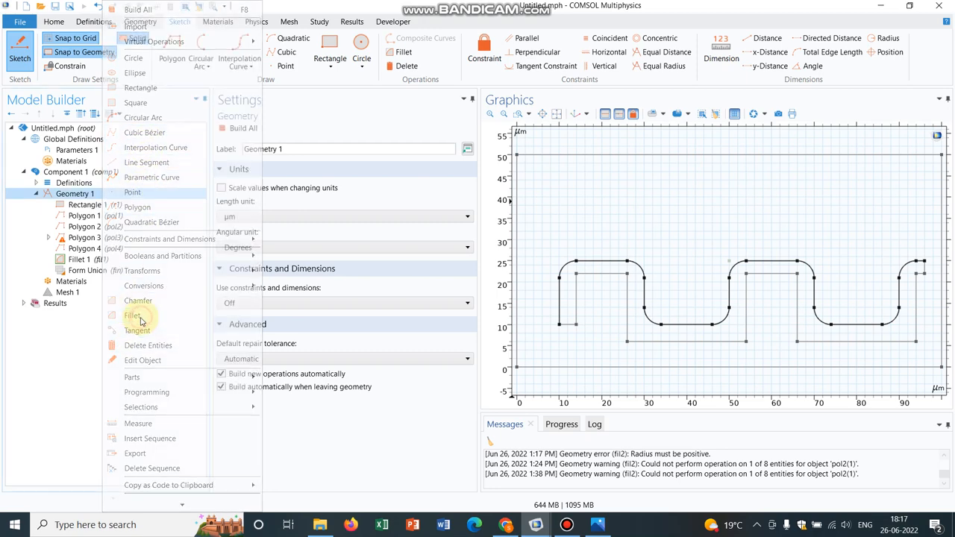
{"action": "left_click", "coordinate": [133, 315]}
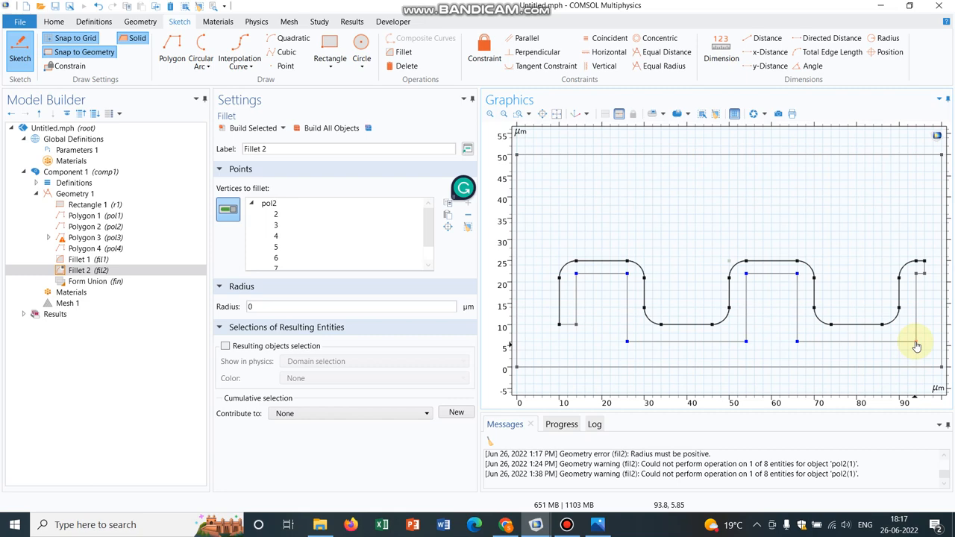
Step: Build Fillet 2 at 8 µm, then reduce it to 6 µm after the invalid-geometry error and rebuild
{"action": "left_click", "coordinate": [344, 308]}
{"action": "type", "text": "8"}
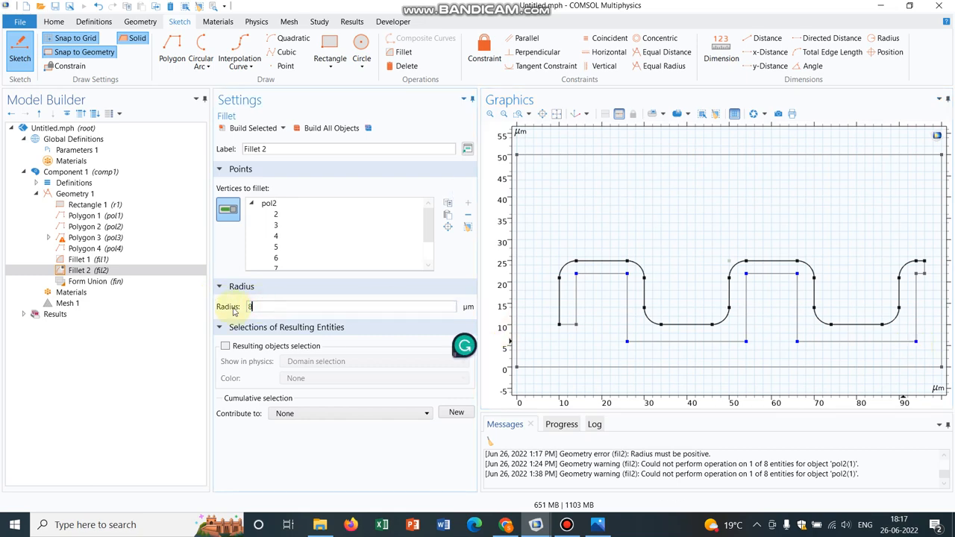
{"action": "left_click", "coordinate": [331, 129]}
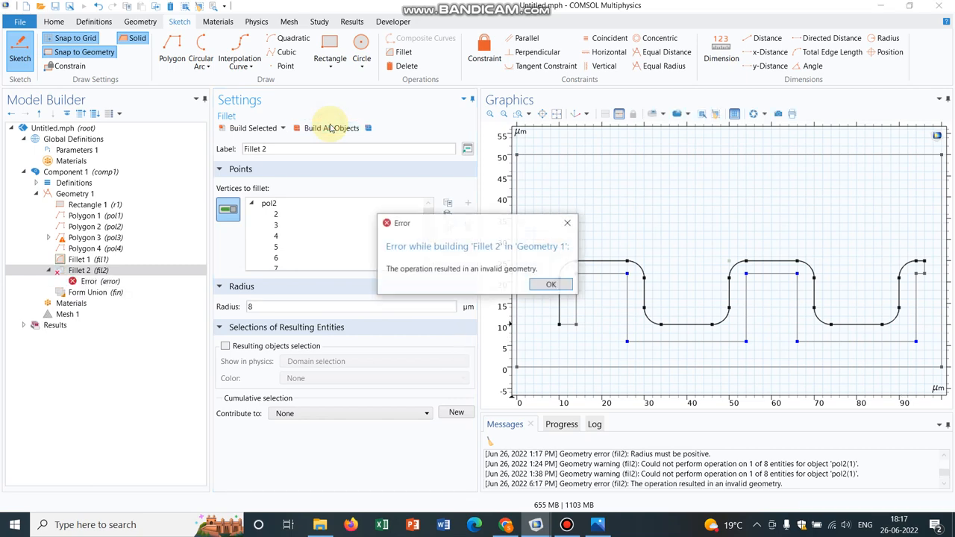
{"action": "left_click", "coordinate": [551, 284]}
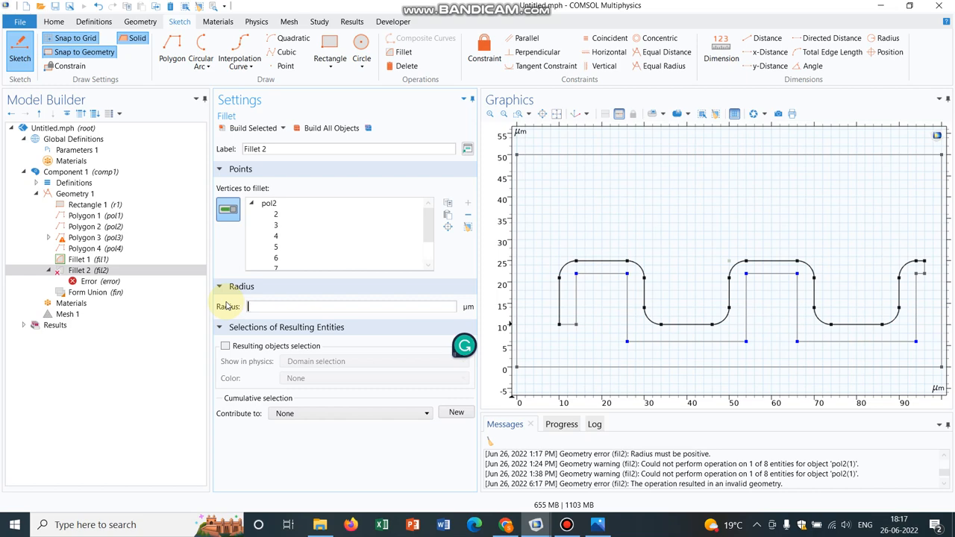
{"action": "left_click", "coordinate": [332, 128]}
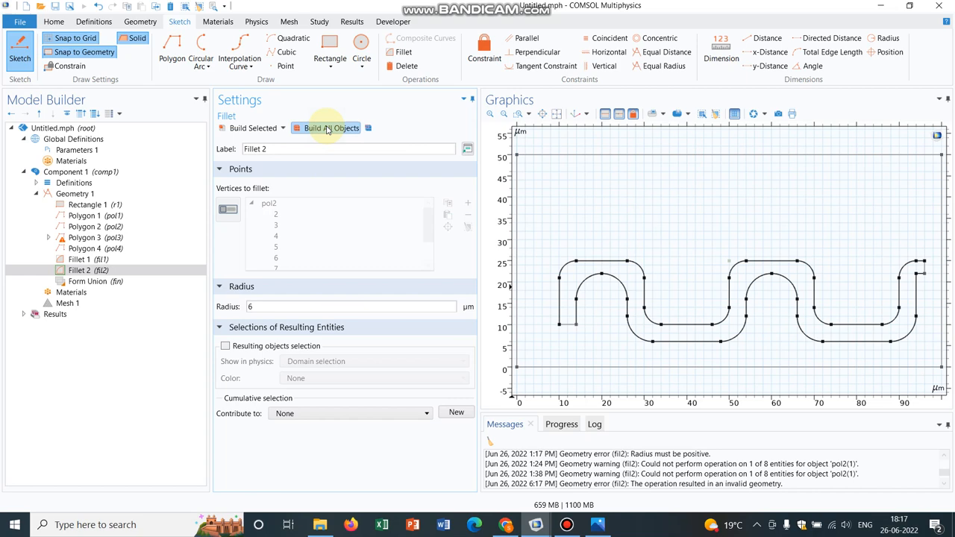
{"action": "left_click", "coordinate": [332, 128]}
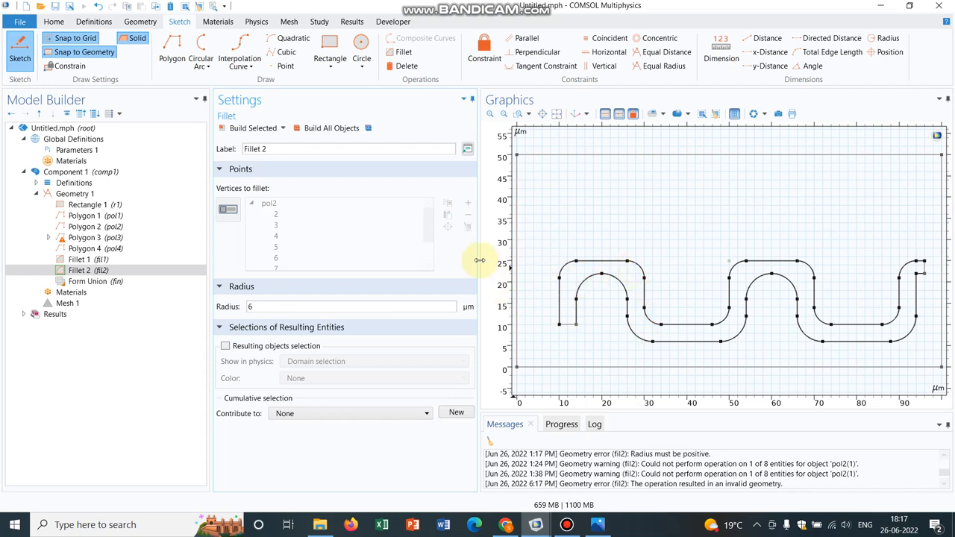
Step: Raise Fillet 1's radius to 6 µm to match Fillet 2 and rebuild the geometry
{"action": "left_click", "coordinate": [86, 259]}
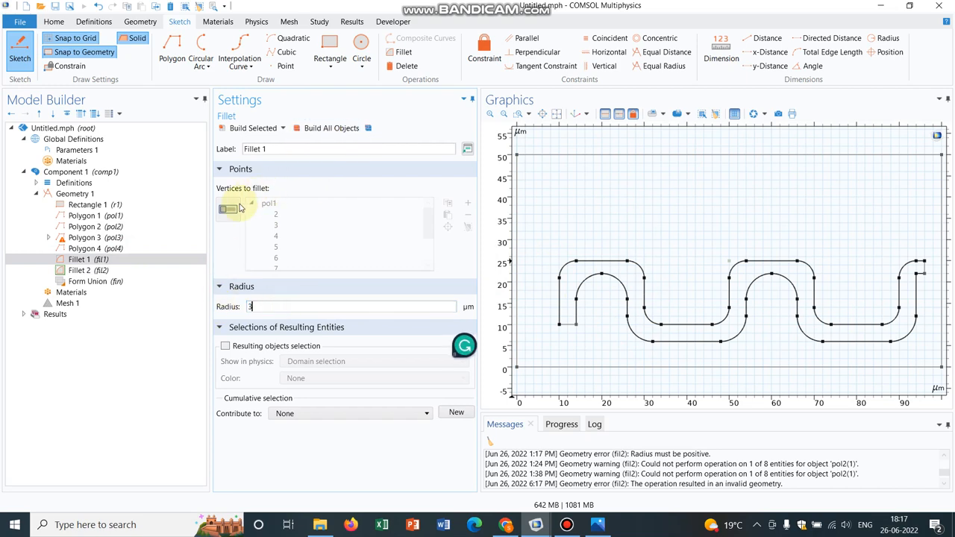
{"action": "left_click", "coordinate": [331, 128]}
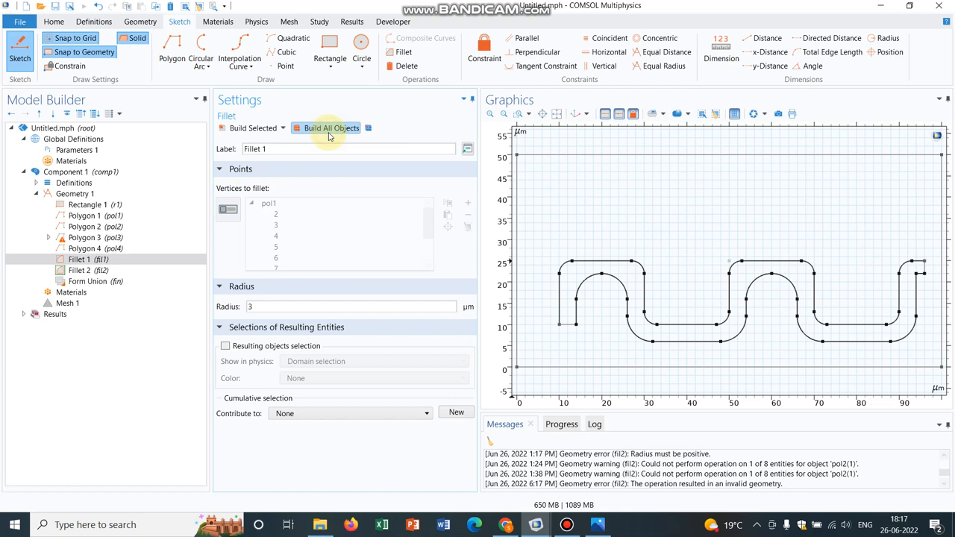
{"action": "left_click", "coordinate": [351, 306]}
{"action": "type", "text": "6"}
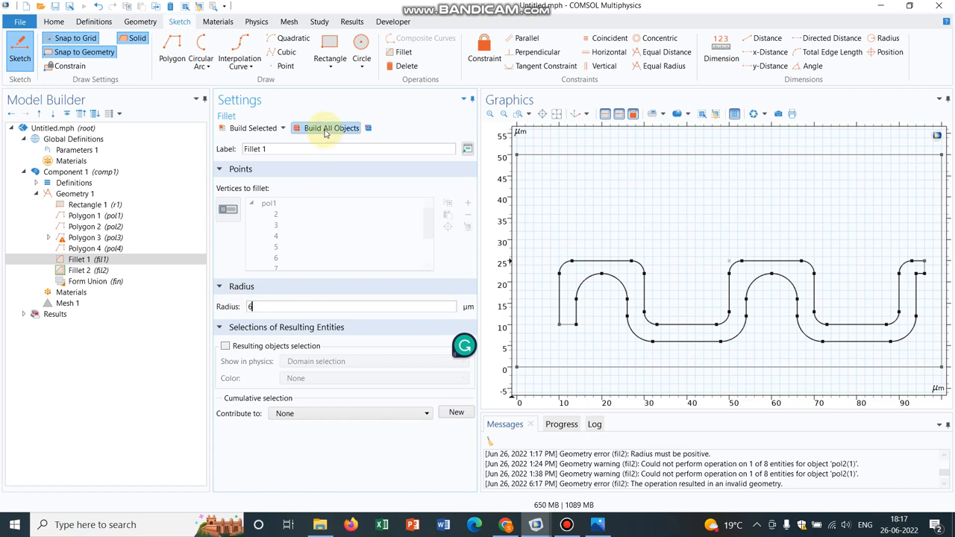
{"action": "left_click", "coordinate": [331, 128]}
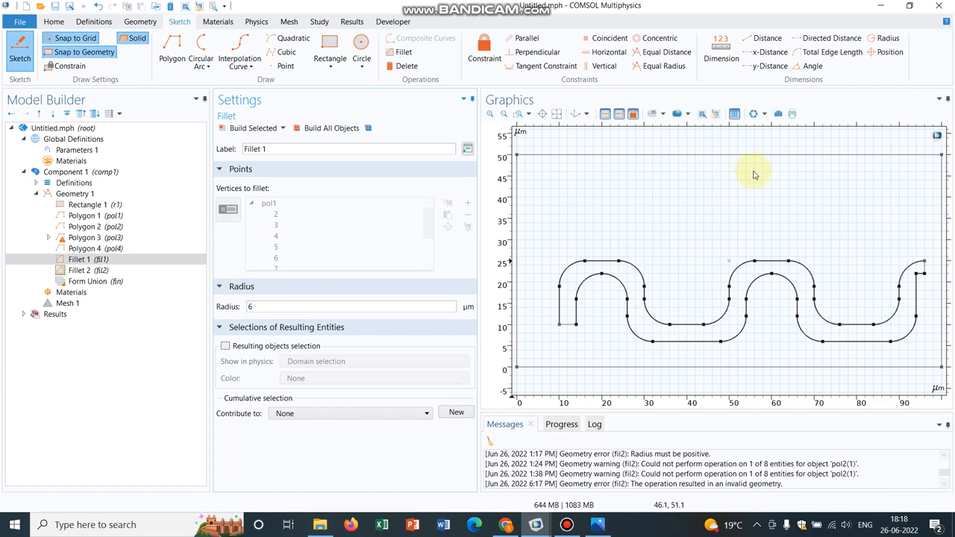
{"action": "mouse_move", "coordinate": [836, 221]}
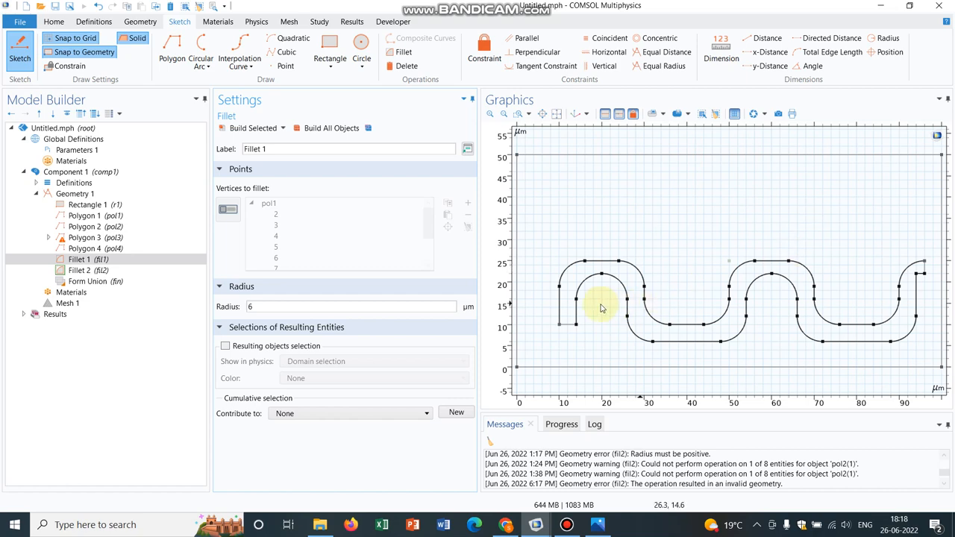
{"action": "mouse_move", "coordinate": [624, 334]}
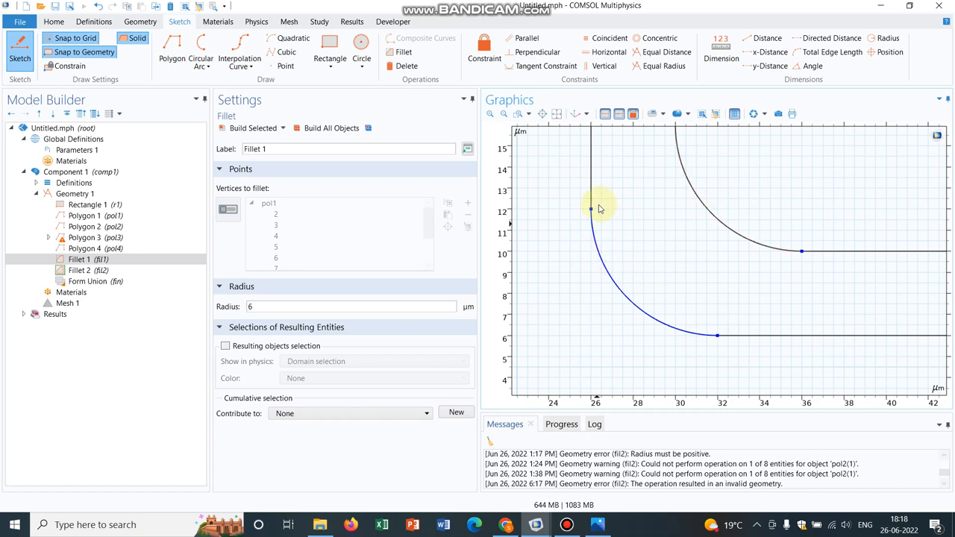
{"action": "mouse_move", "coordinate": [699, 180]}
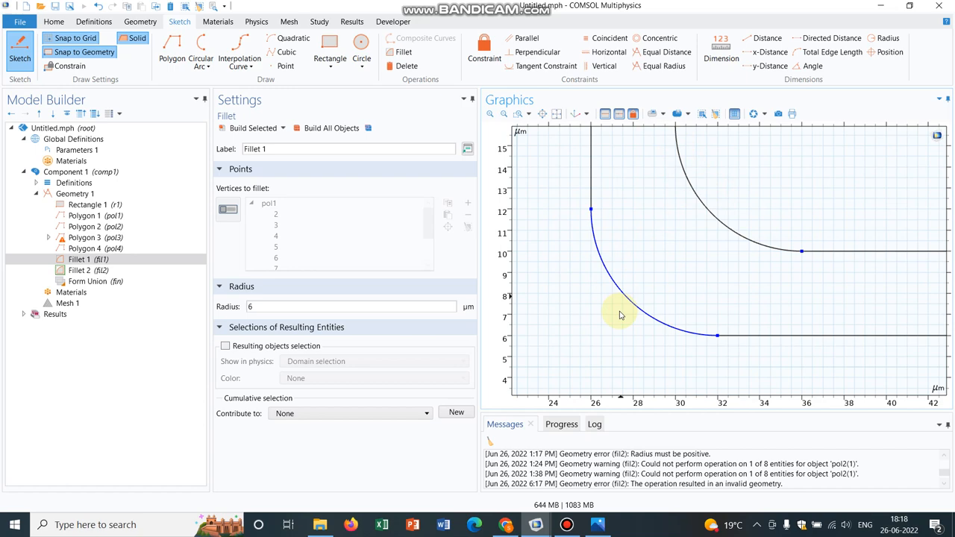
{"action": "mouse_move", "coordinate": [704, 215]}
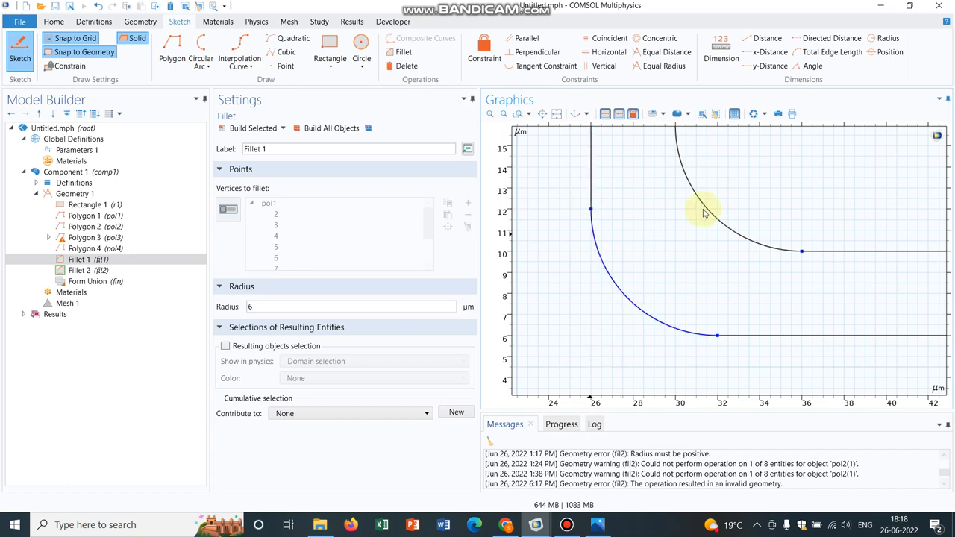
{"action": "mouse_move", "coordinate": [615, 312]}
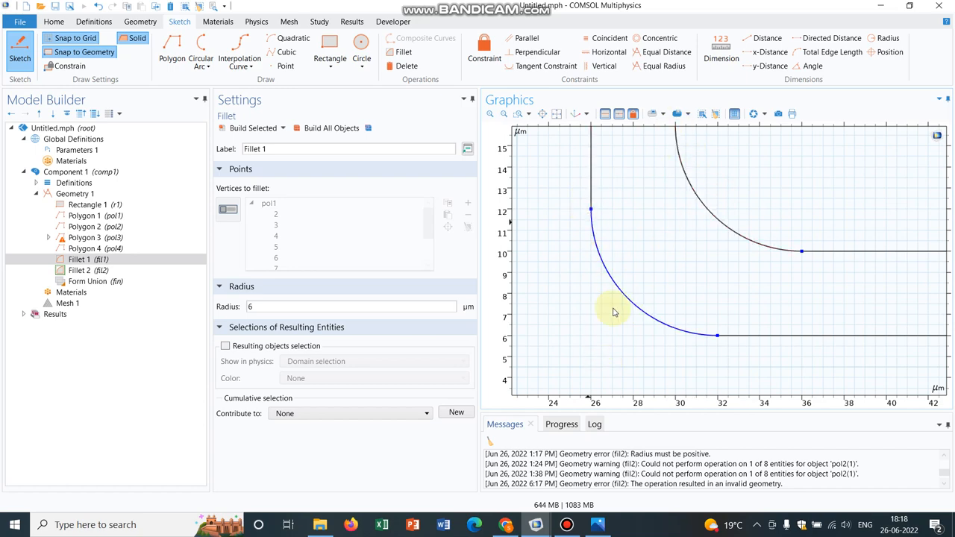
{"action": "mouse_move", "coordinate": [630, 276]}
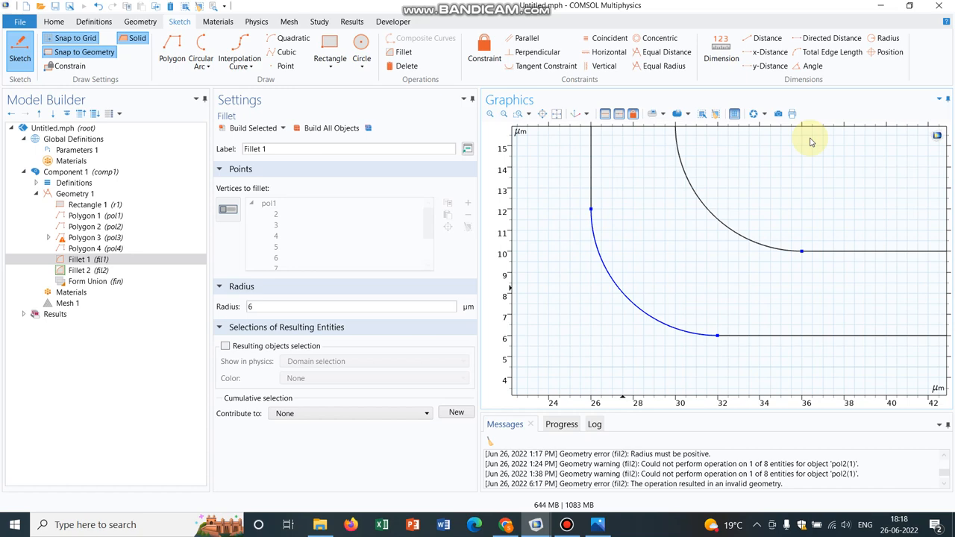
{"action": "mouse_move", "coordinate": [744, 170]}
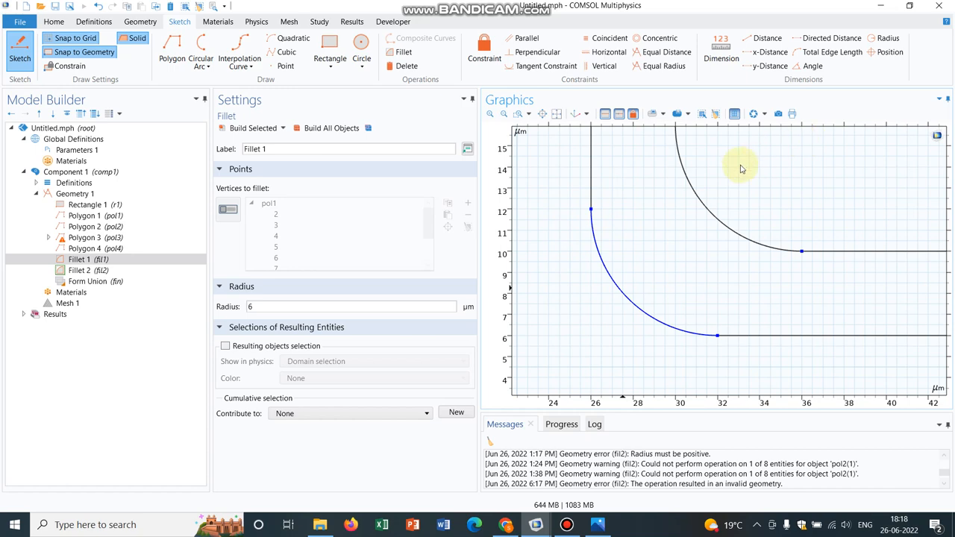
{"action": "mouse_move", "coordinate": [532, 179]}
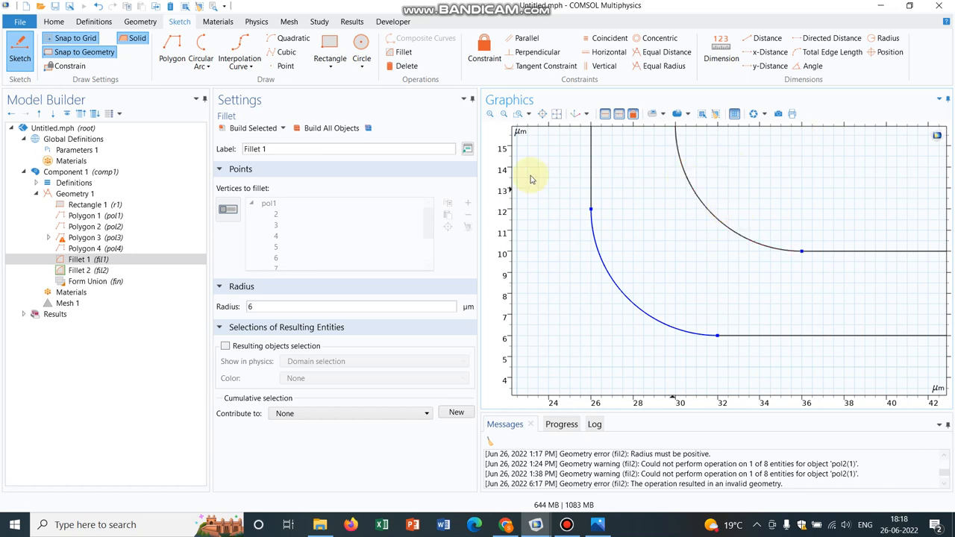
Step: Bring up Fillet 2's settings after inspecting the rounded channel bend
{"action": "left_click", "coordinate": [81, 270]}
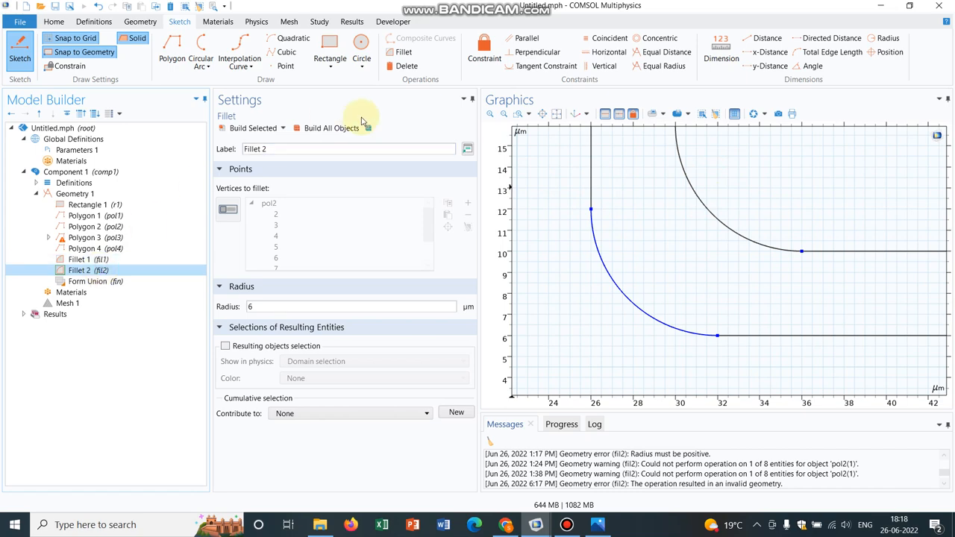
Step: Rebuild with Fillet 1 at 3 µm, verify its vertex selection, then return to Fillet 2's settings
{"action": "left_click", "coordinate": [555, 114]}
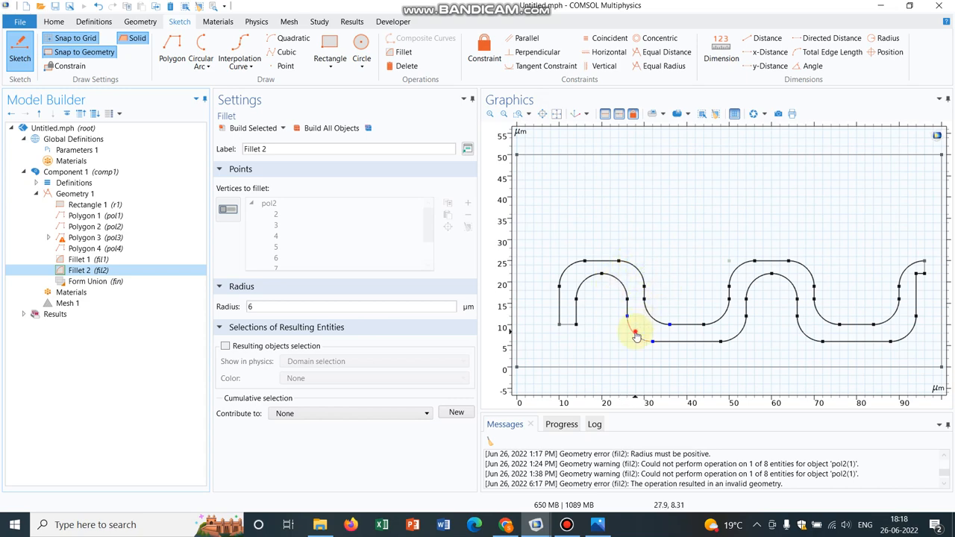
{"action": "left_click", "coordinate": [351, 306]}
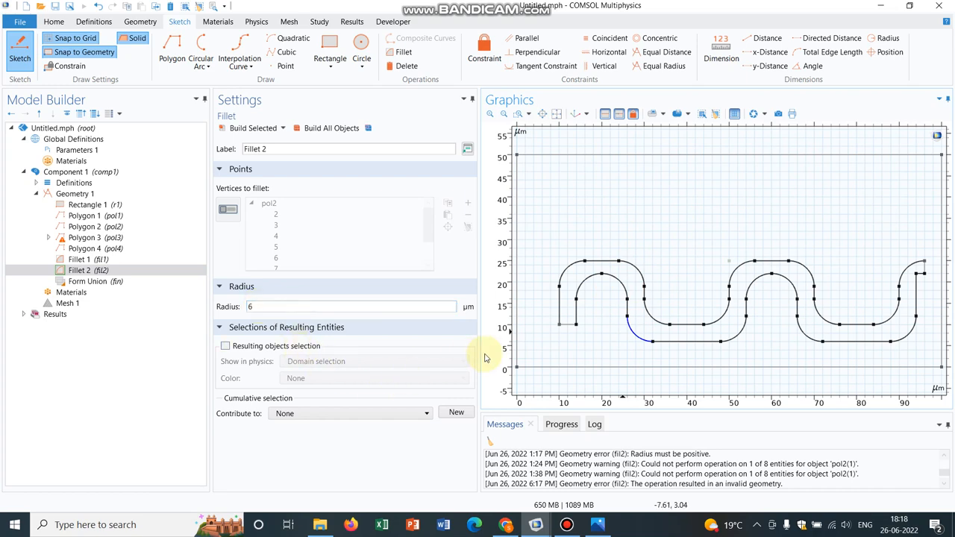
{"action": "mouse_move", "coordinate": [639, 340]}
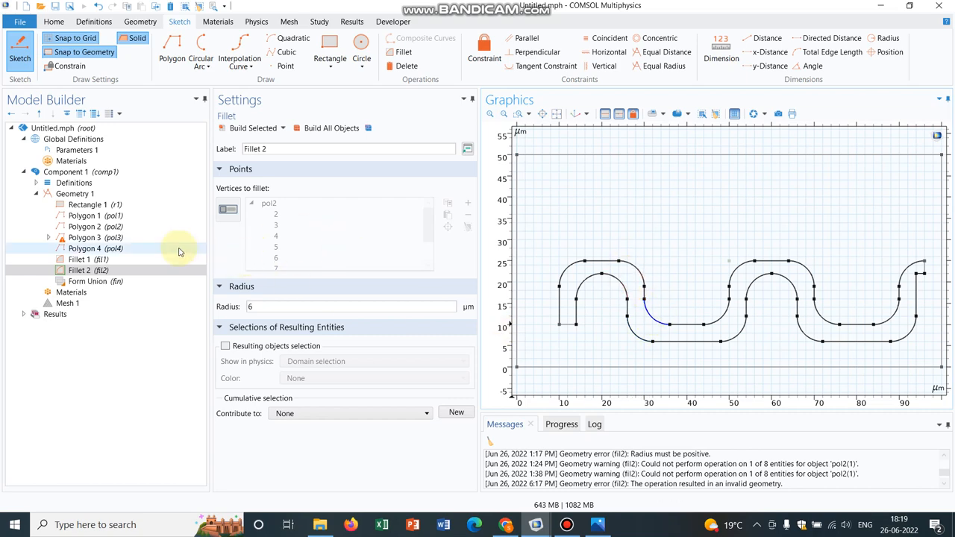
{"action": "left_click", "coordinate": [80, 260]}
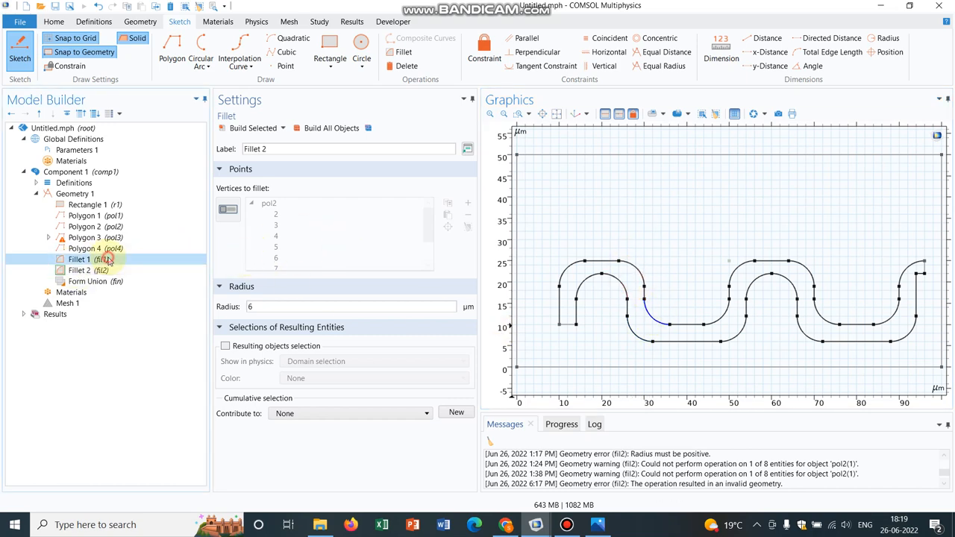
{"action": "left_click", "coordinate": [81, 259]}
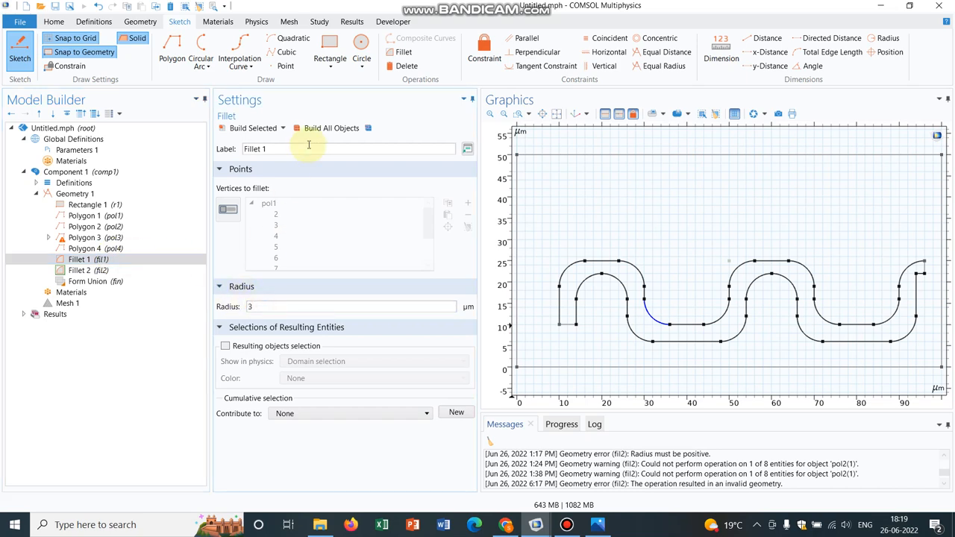
{"action": "left_click", "coordinate": [332, 129]}
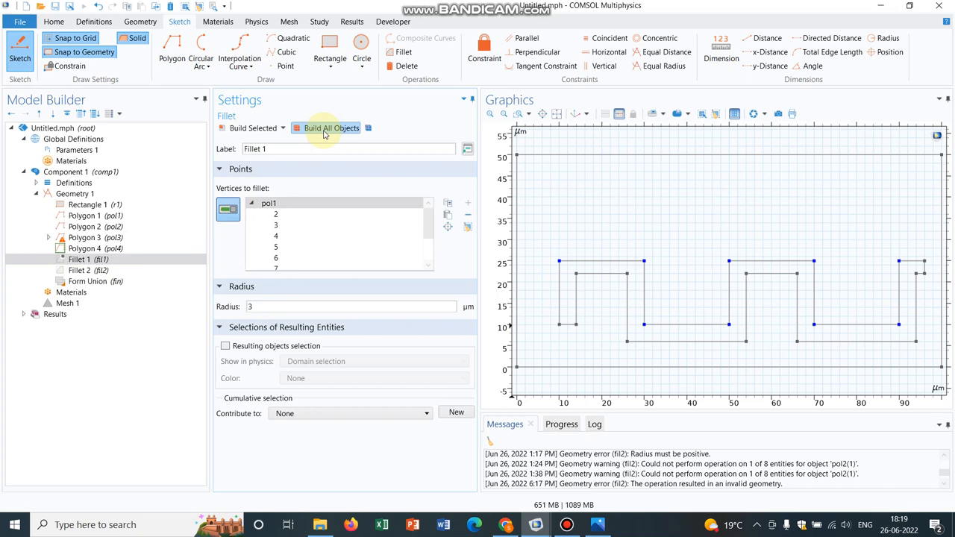
{"action": "left_click", "coordinate": [331, 129]}
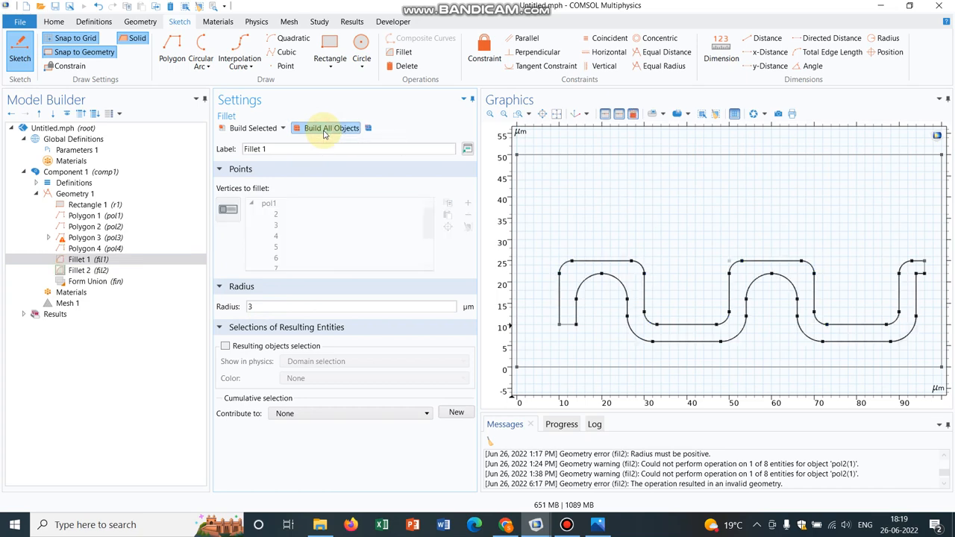
{"action": "left_click", "coordinate": [88, 269]}
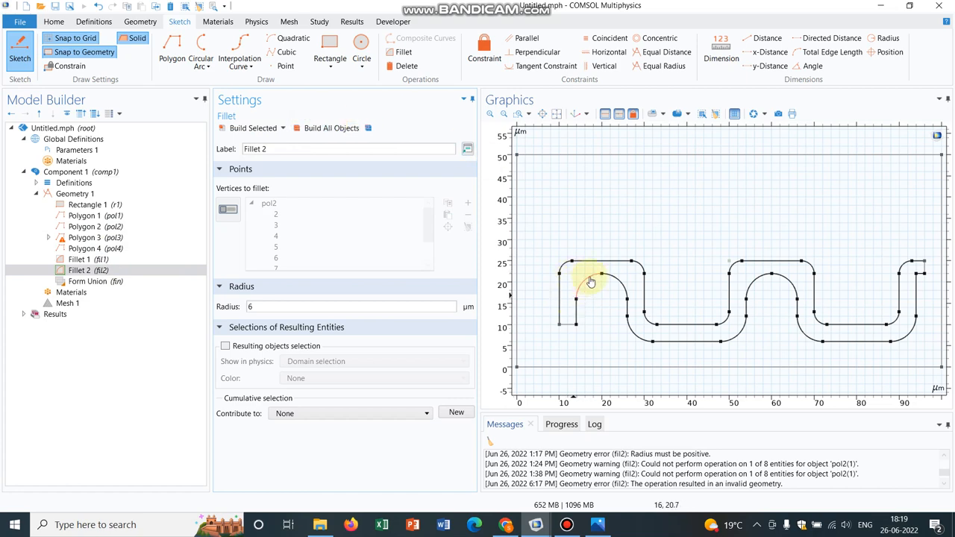
{"action": "mouse_move", "coordinate": [597, 272]}
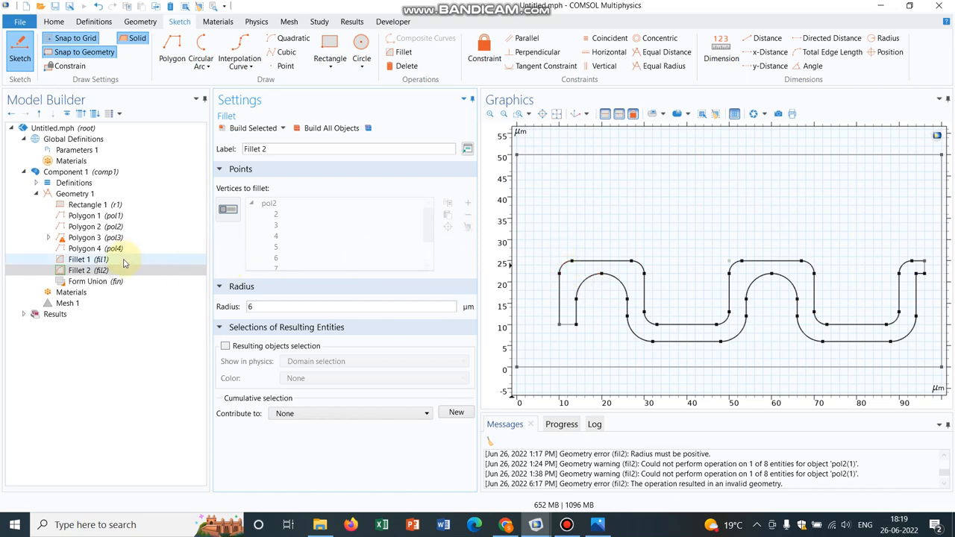
Step: Restore Fillet 1's radius to 6 µm so both channel walls are rounded again
{"action": "left_click", "coordinate": [79, 260]}
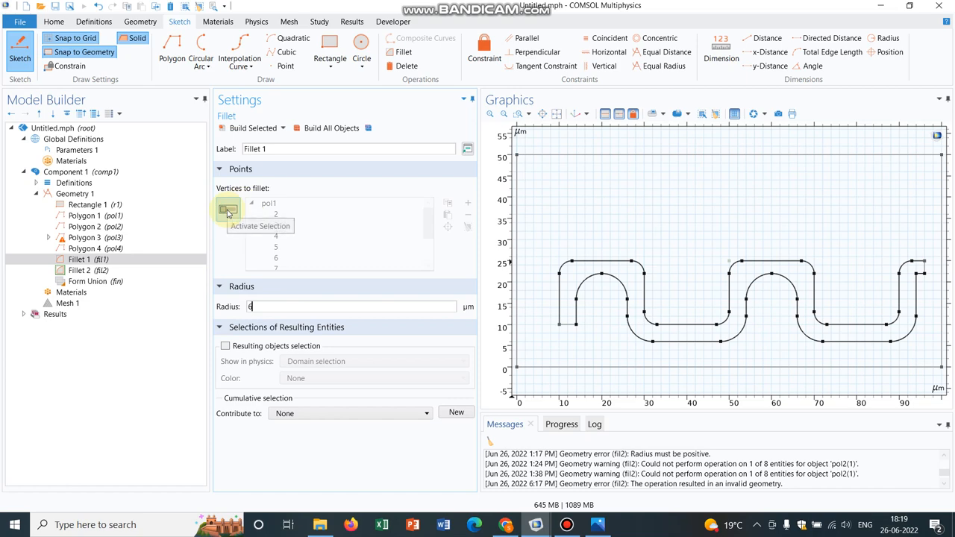
{"action": "left_click", "coordinate": [229, 209]}
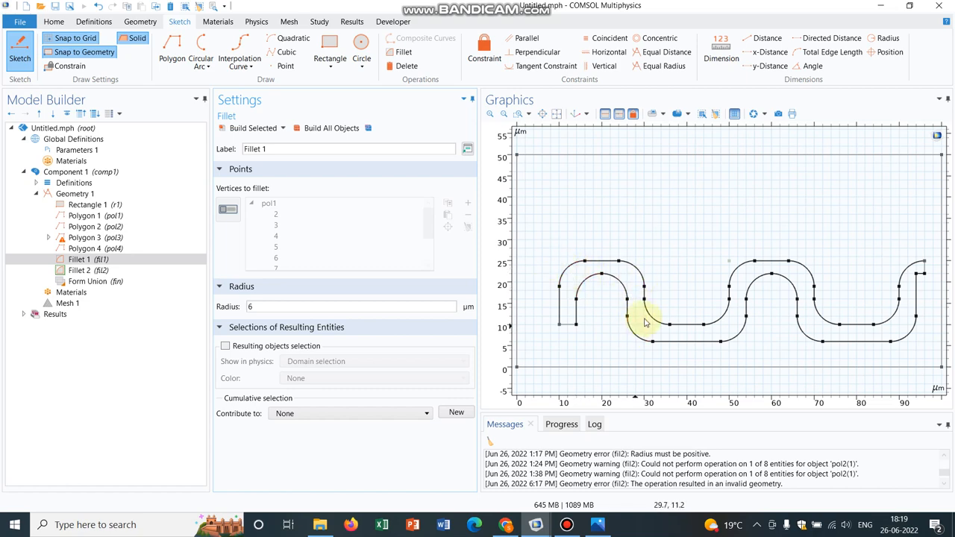
{"action": "mouse_move", "coordinate": [829, 206]}
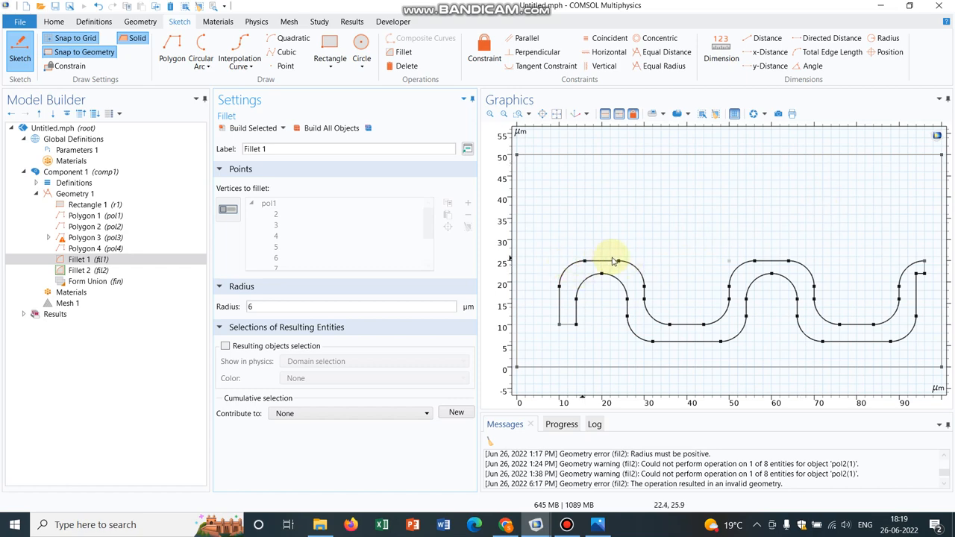
{"action": "mouse_move", "coordinate": [724, 309]}
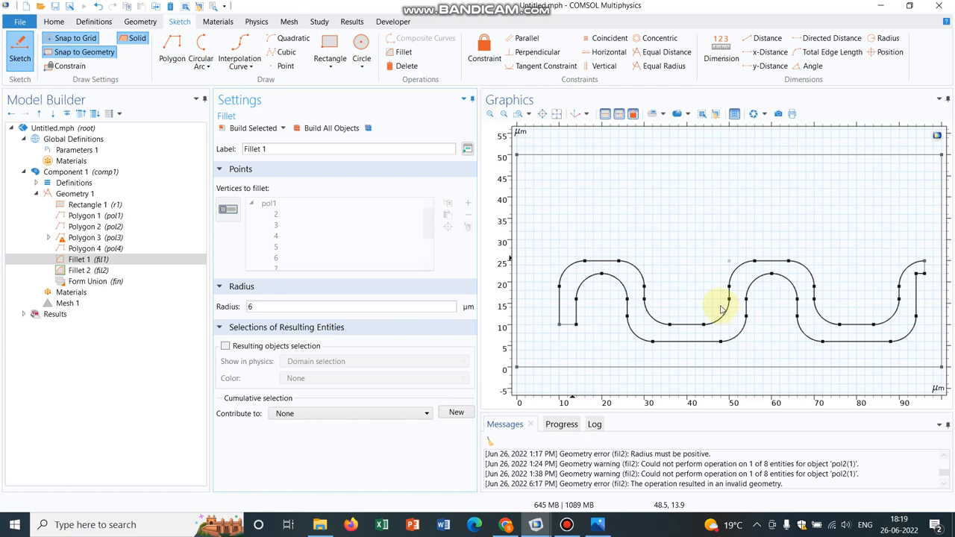
{"action": "left_click", "coordinate": [559, 114]}
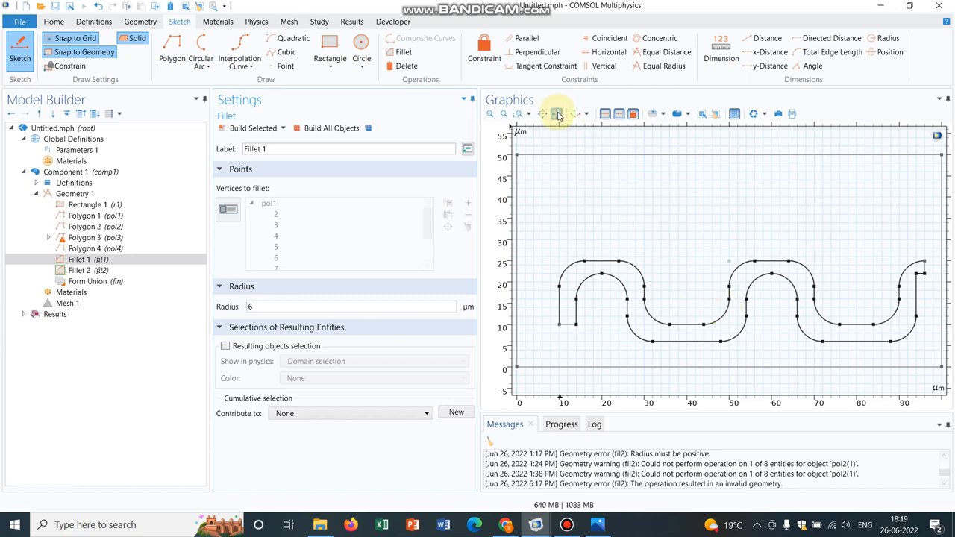